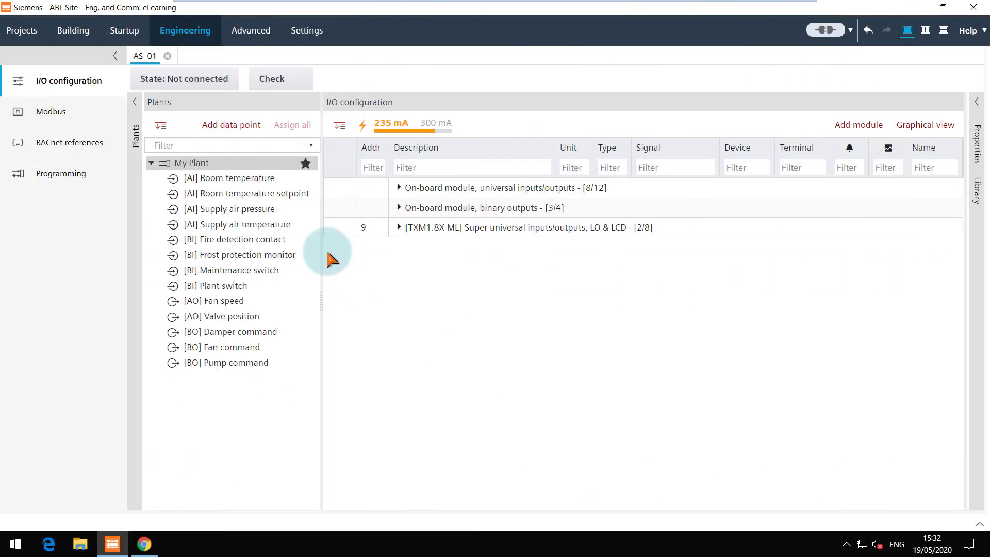
{"action": "mouse_move", "coordinate": [231, 164]}
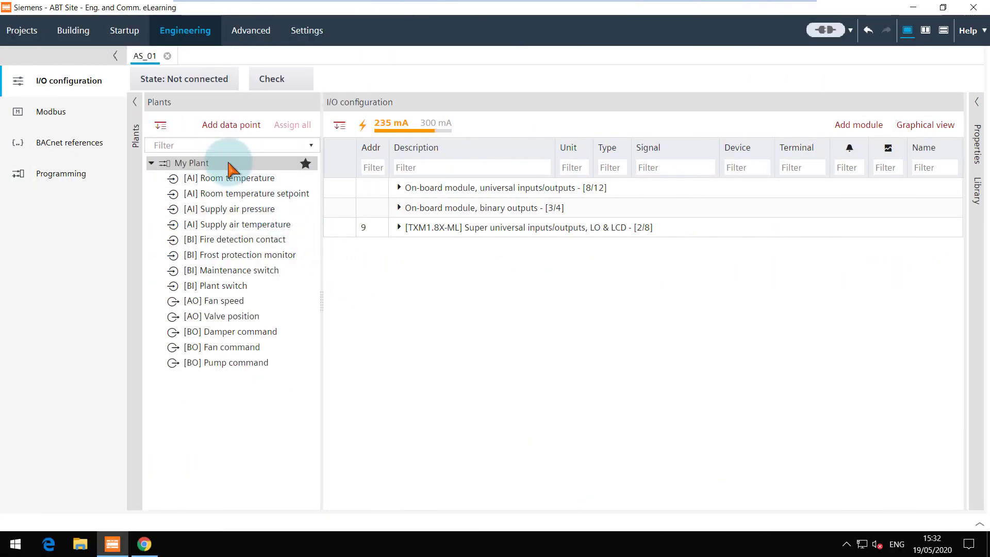
{"action": "mouse_move", "coordinate": [95, 132]}
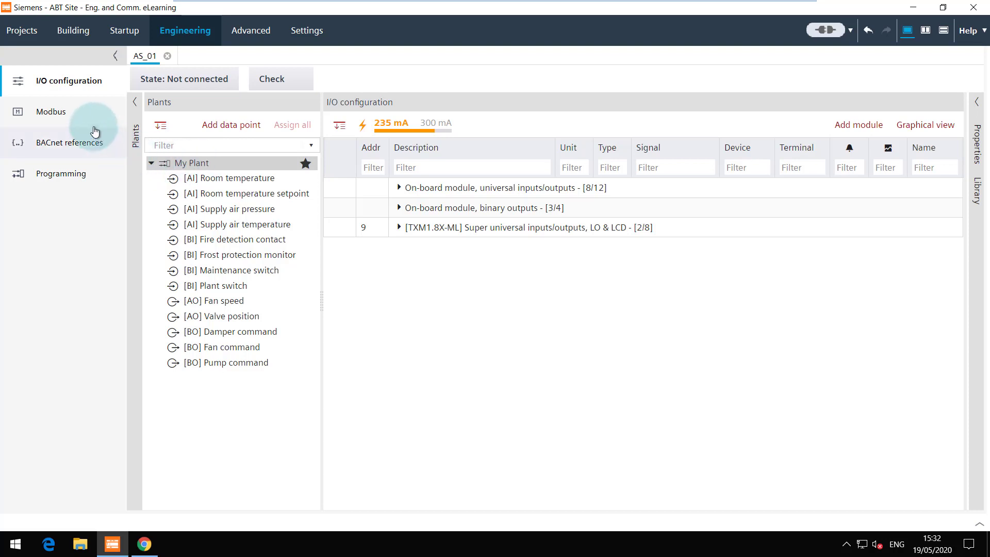
- Go to the Modbus networks area of AS_01 from the left navigation
{"action": "left_click", "coordinate": [52, 112]}
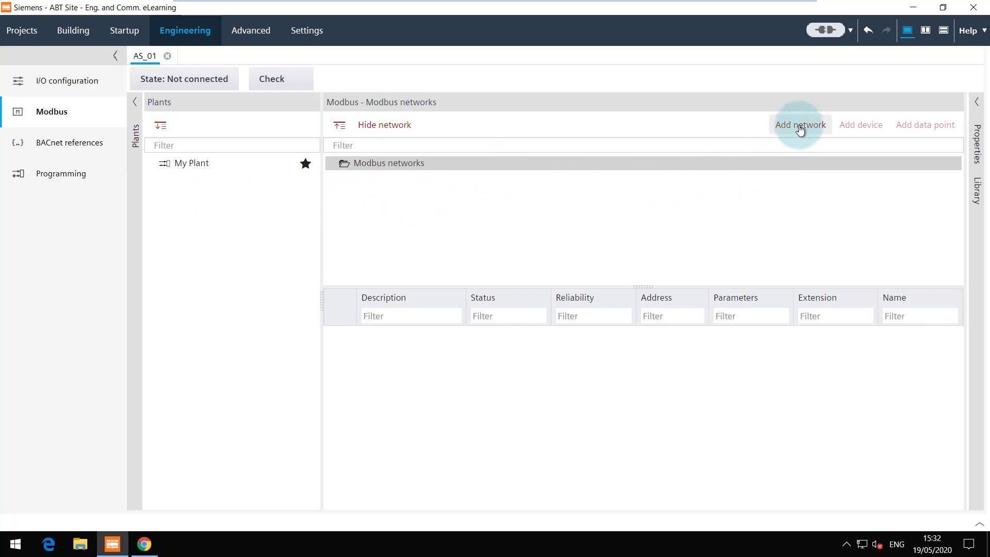
- Create a new Modbus network of type RTU at 9600 baud with default parity and stop bit
{"action": "left_click", "coordinate": [800, 124]}
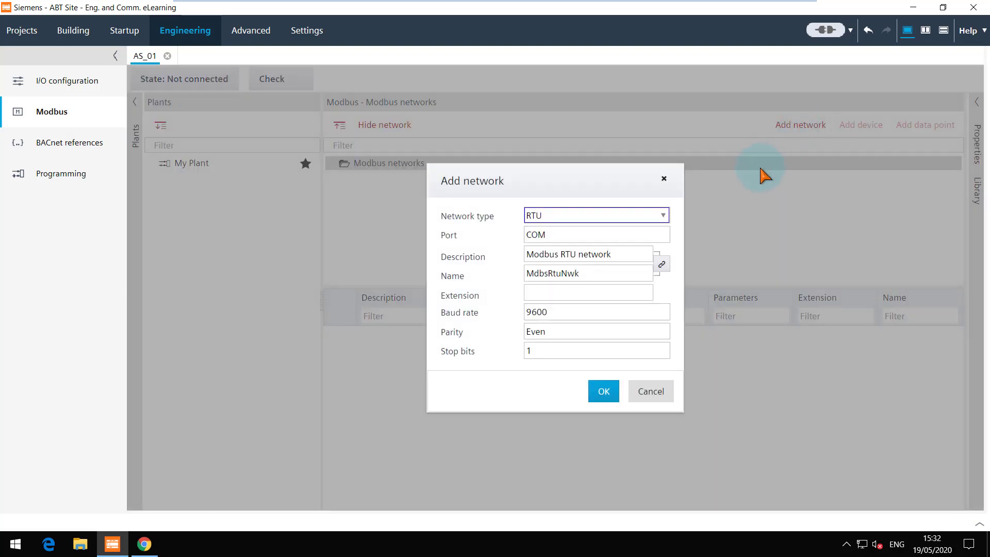
{"action": "left_click", "coordinate": [661, 215]}
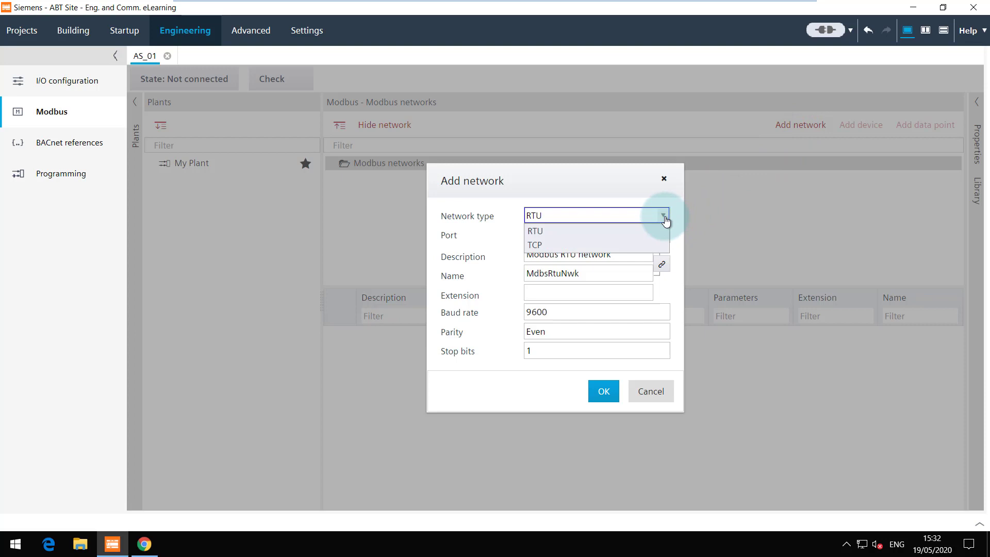
{"action": "left_click", "coordinate": [534, 230]}
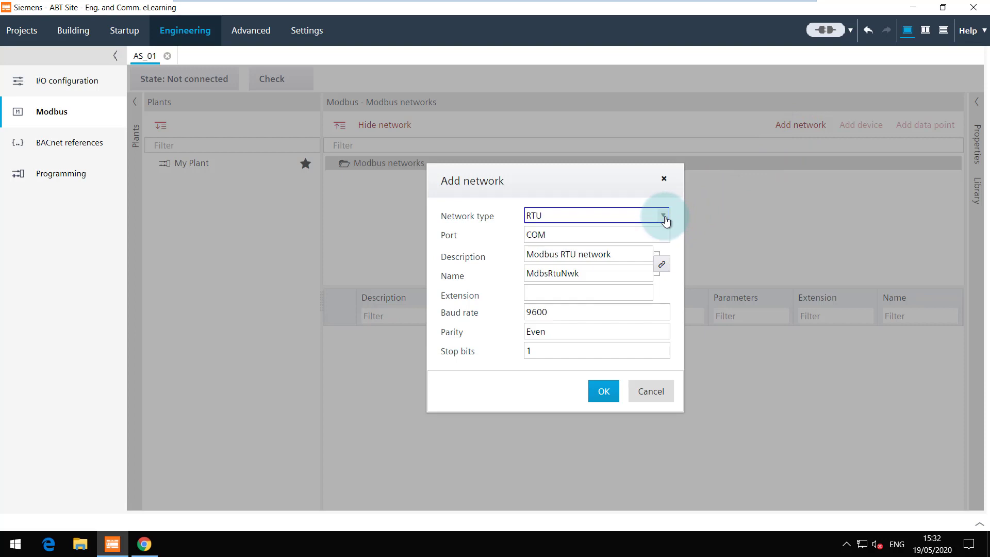
{"action": "mouse_move", "coordinate": [608, 310]}
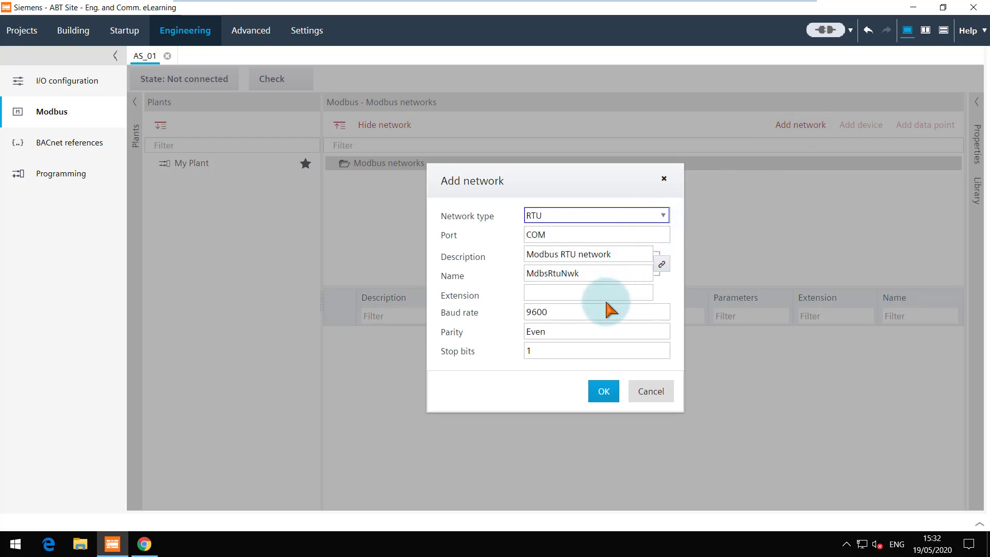
{"action": "left_click", "coordinate": [663, 315]}
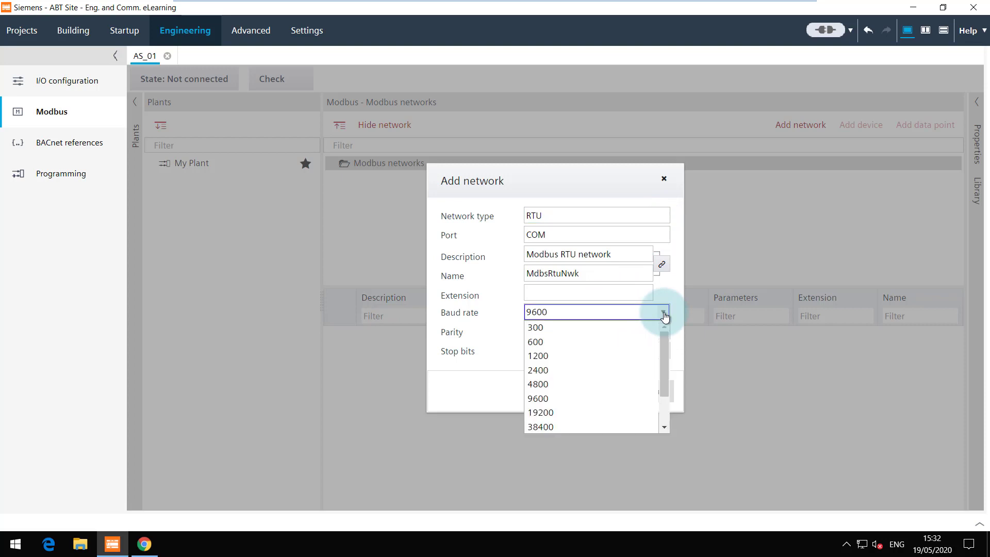
{"action": "left_click", "coordinate": [538, 399]}
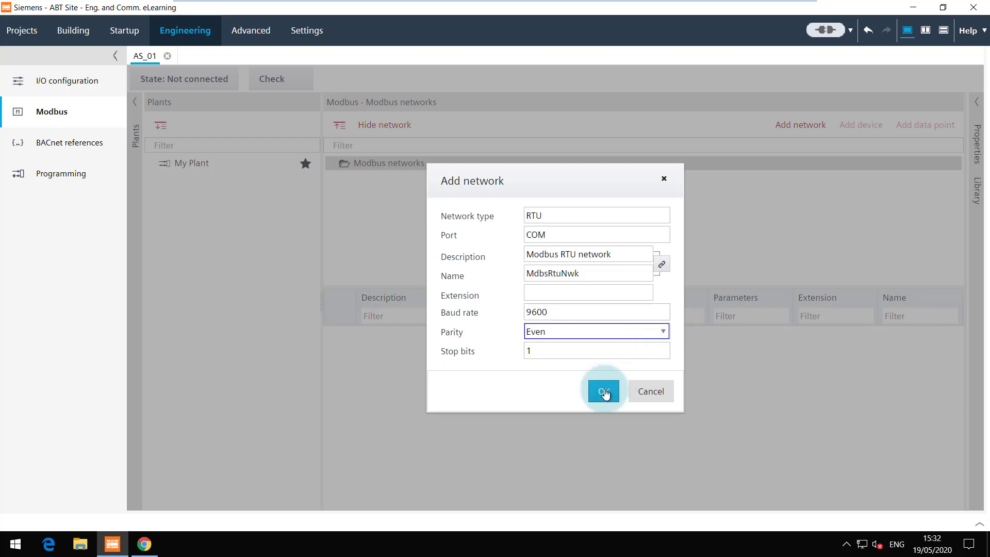
{"action": "left_click", "coordinate": [602, 391]}
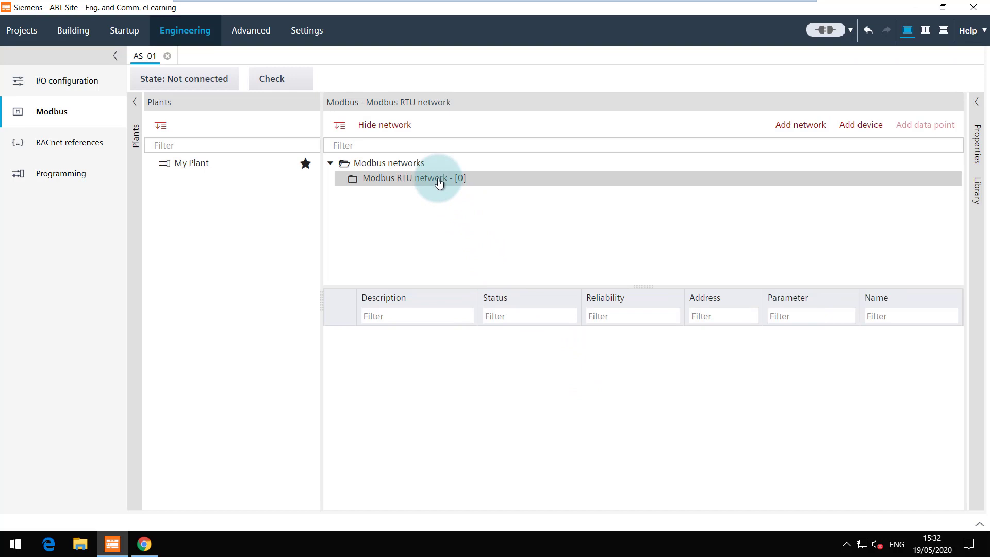
{"action": "mouse_move", "coordinate": [464, 183]}
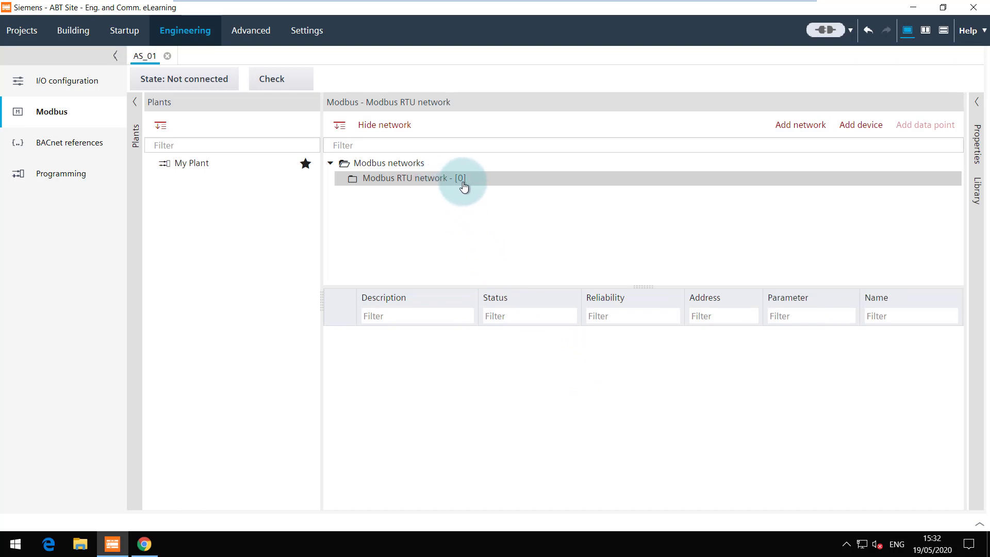
{"action": "mouse_move", "coordinate": [505, 202]}
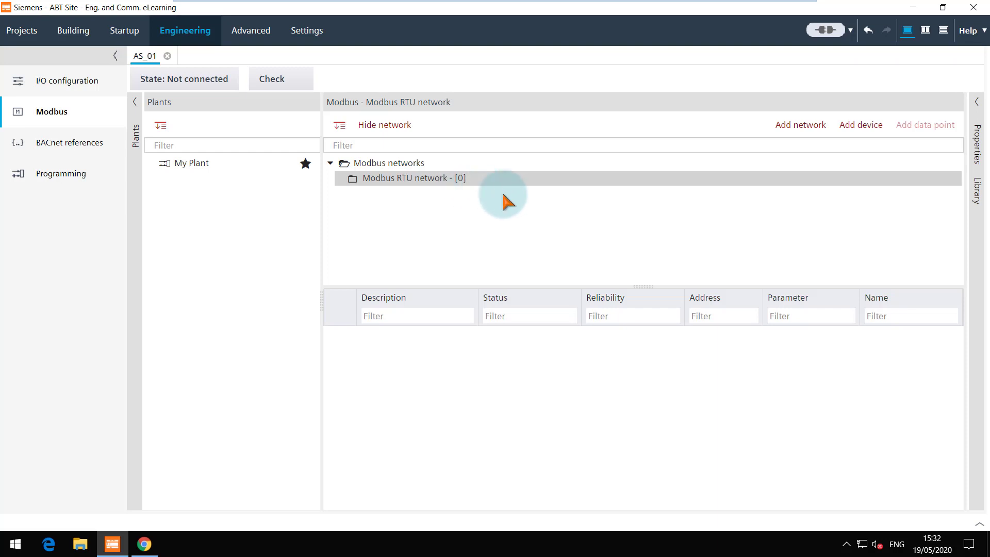
{"action": "mouse_move", "coordinate": [860, 124]}
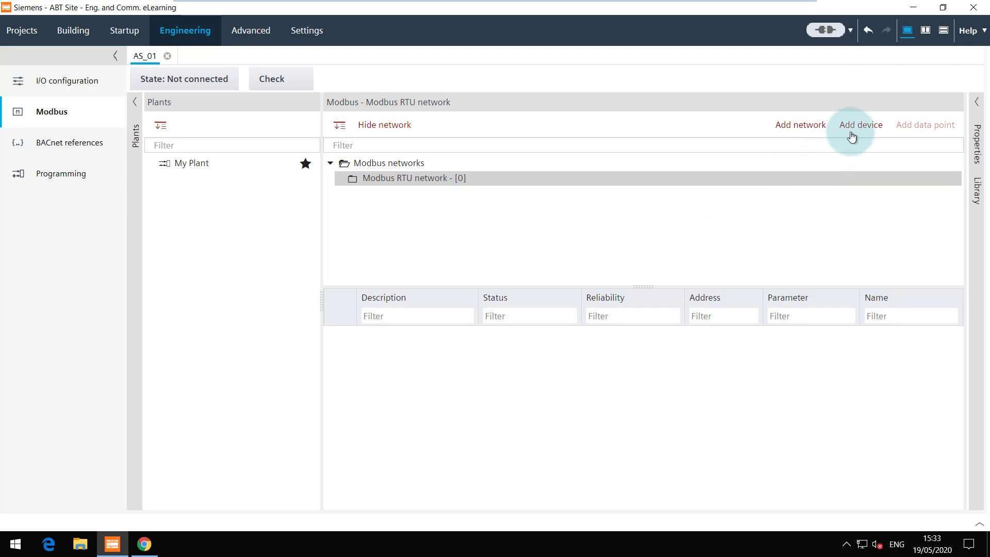
- Create a Damper actuator device, slave address 1, communication settings inherited from the network
{"action": "left_click", "coordinate": [861, 125]}
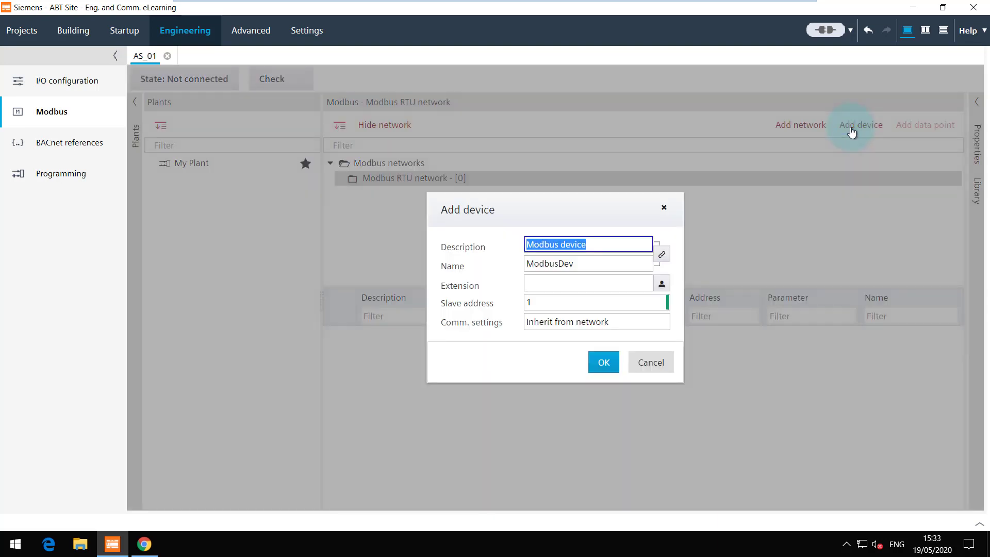
{"action": "mouse_move", "coordinate": [703, 209]}
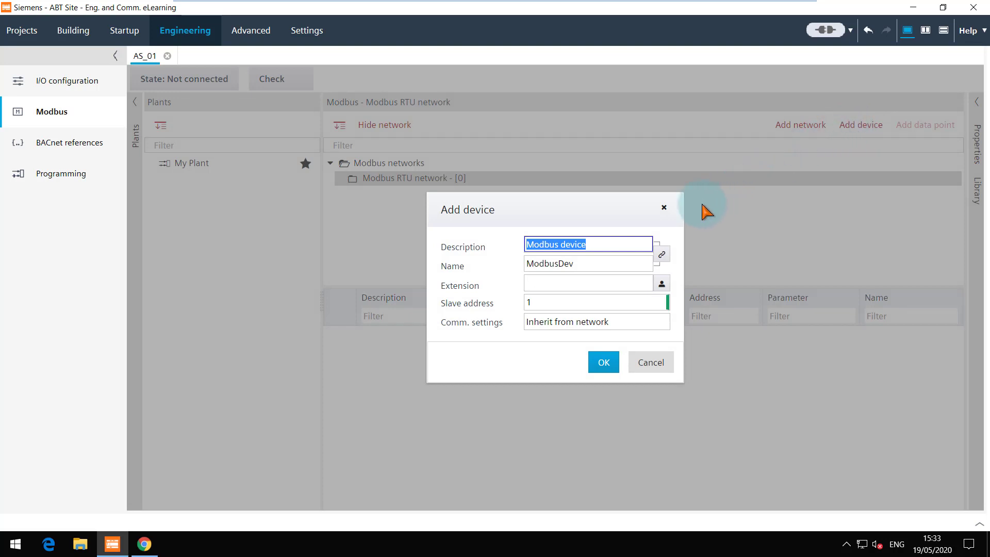
{"action": "type", "text": "damper"}
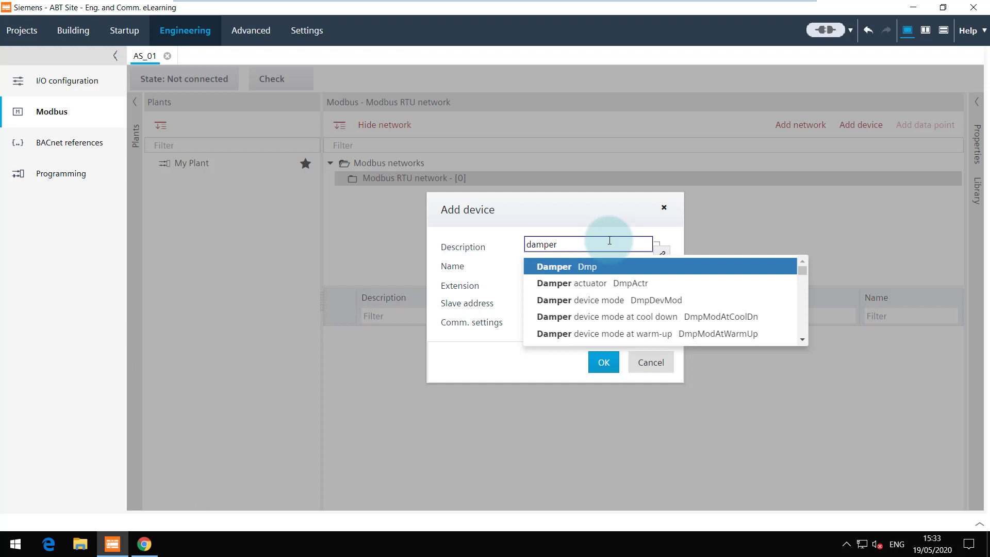
{"action": "left_click", "coordinate": [573, 283]}
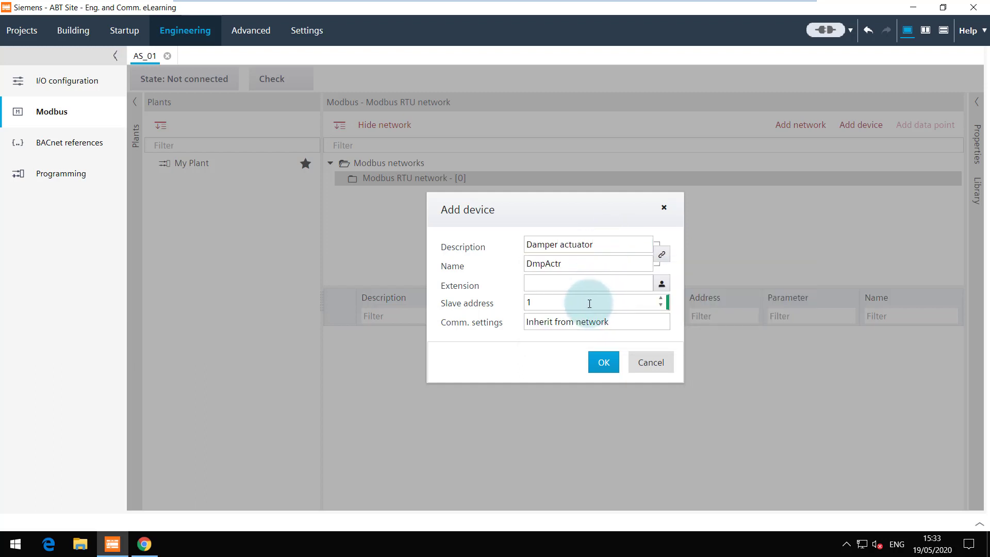
{"action": "left_click", "coordinate": [587, 302]}
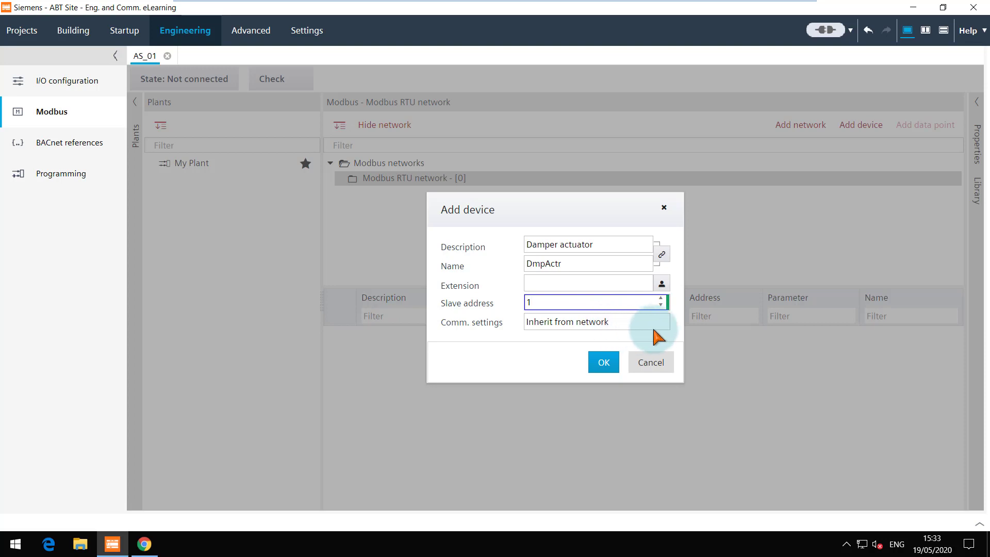
{"action": "left_click", "coordinate": [660, 321]}
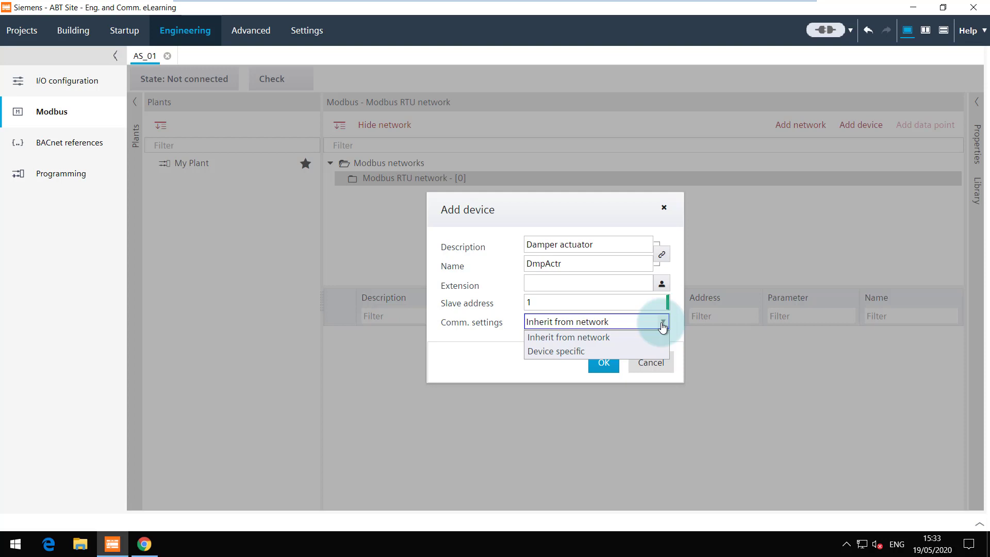
{"action": "left_click", "coordinate": [568, 337]}
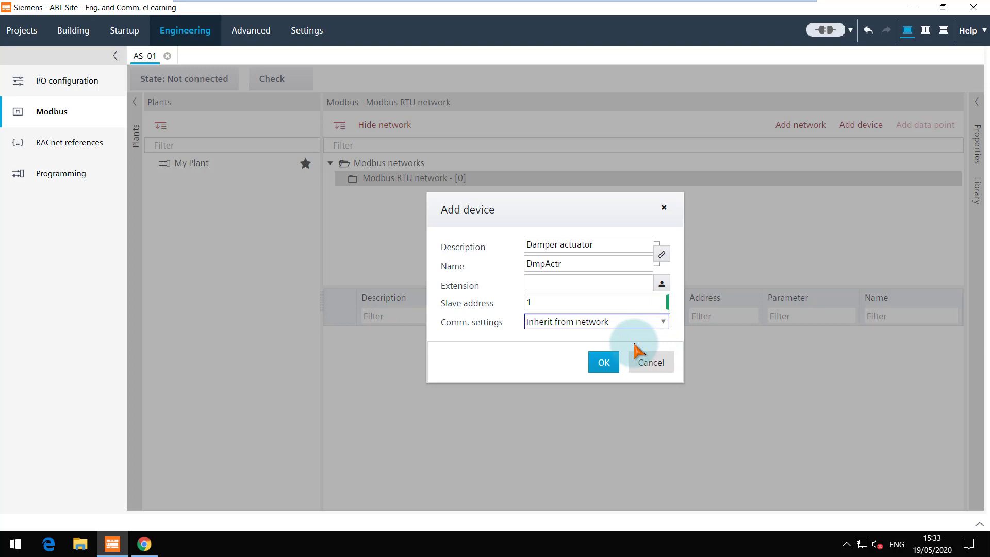
{"action": "left_click", "coordinate": [602, 362]}
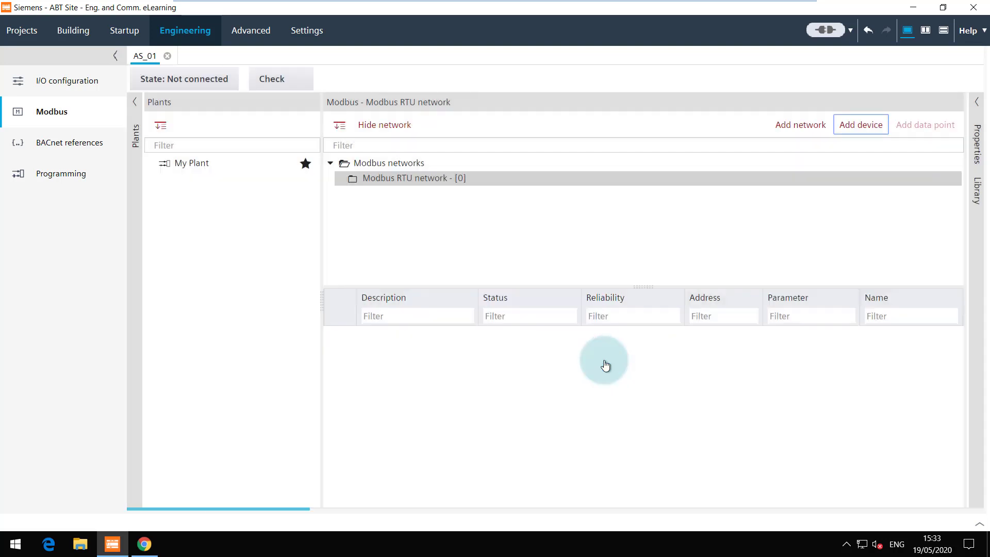
- Show the Damper actuator's empty data point list and briefly check its properties
{"action": "left_click", "coordinate": [860, 124]}
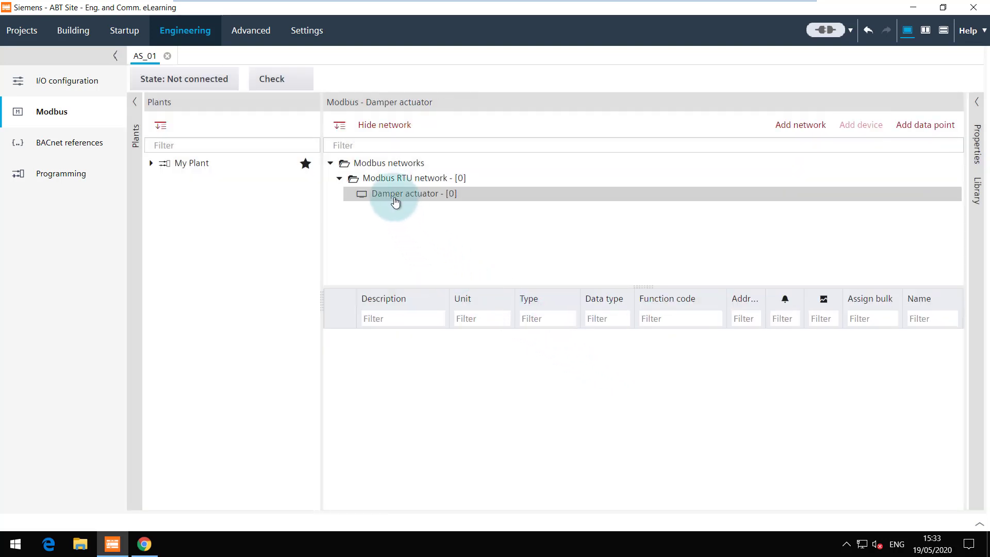
{"action": "mouse_move", "coordinate": [712, 242]}
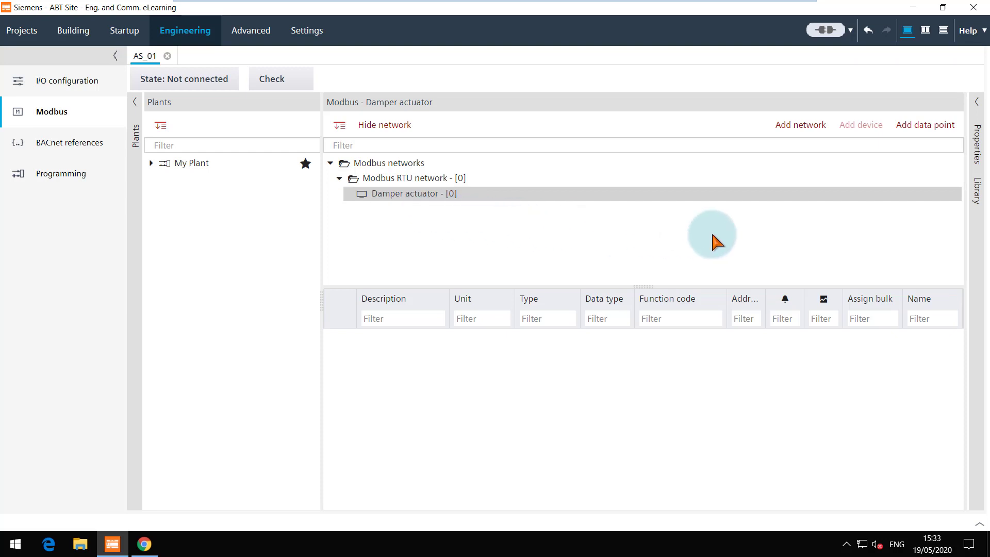
{"action": "left_click", "coordinate": [978, 158]}
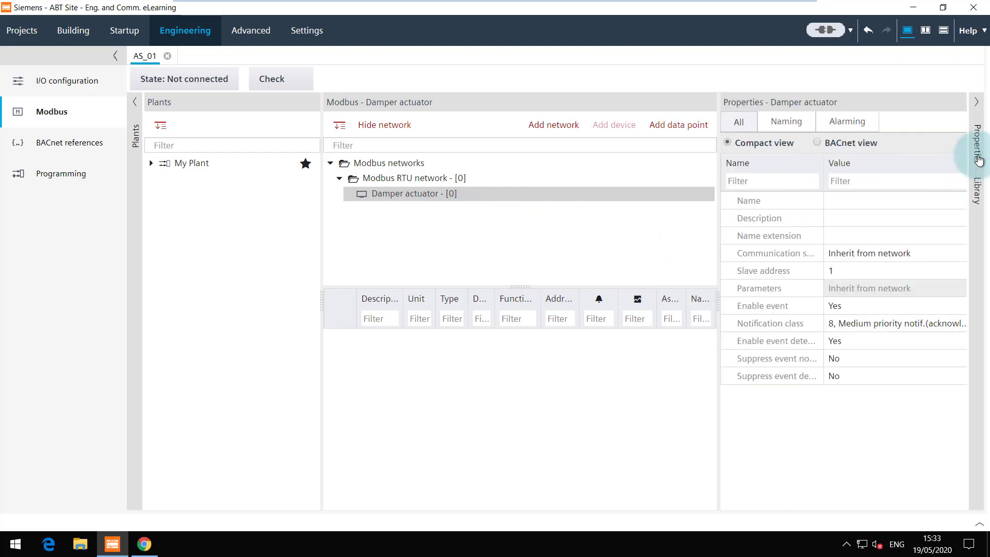
{"action": "left_click", "coordinate": [979, 101]}
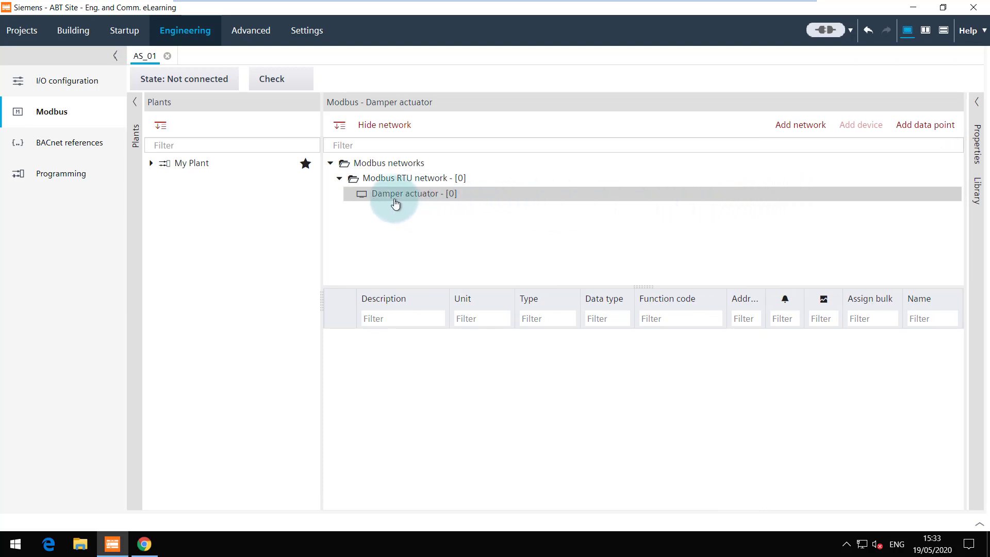
- Start a new analog output data point Position on the damper actuator with unit %
{"action": "right_click", "coordinate": [396, 194]}
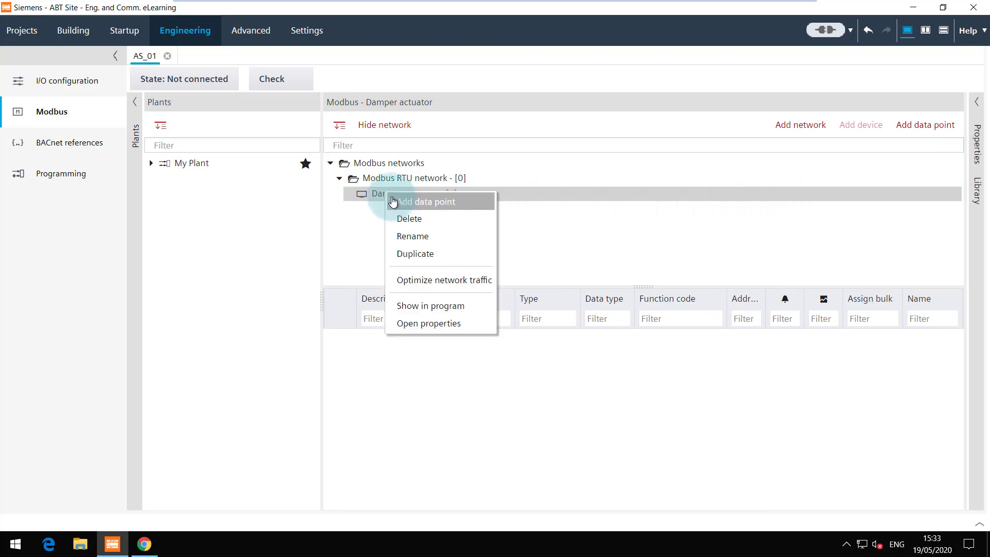
{"action": "left_click", "coordinate": [426, 201]}
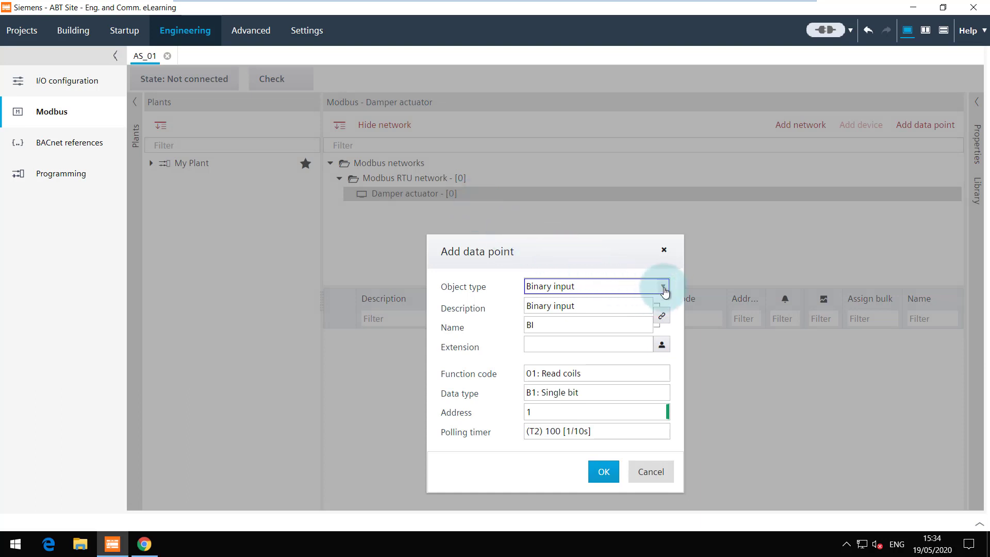
{"action": "left_click", "coordinate": [661, 287]}
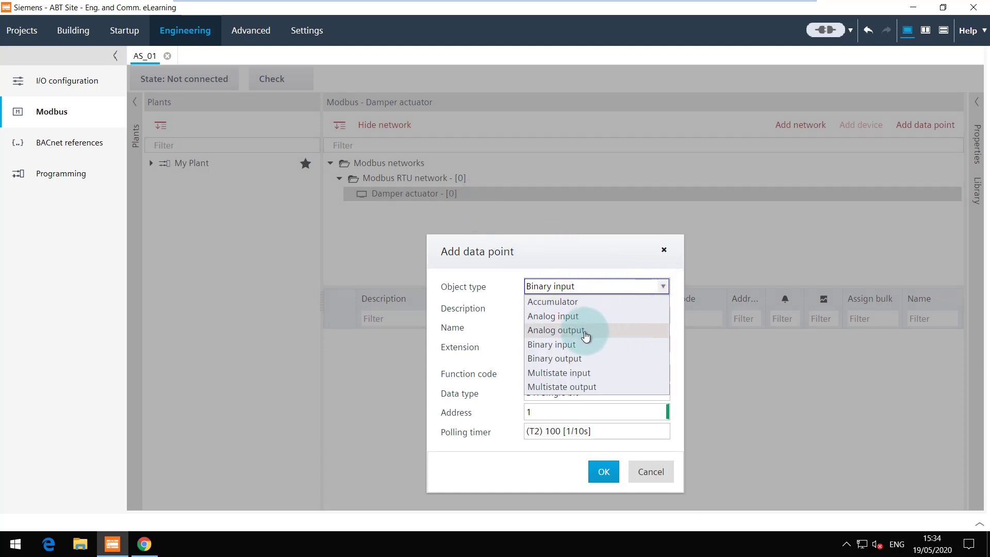
{"action": "left_click", "coordinate": [556, 330]}
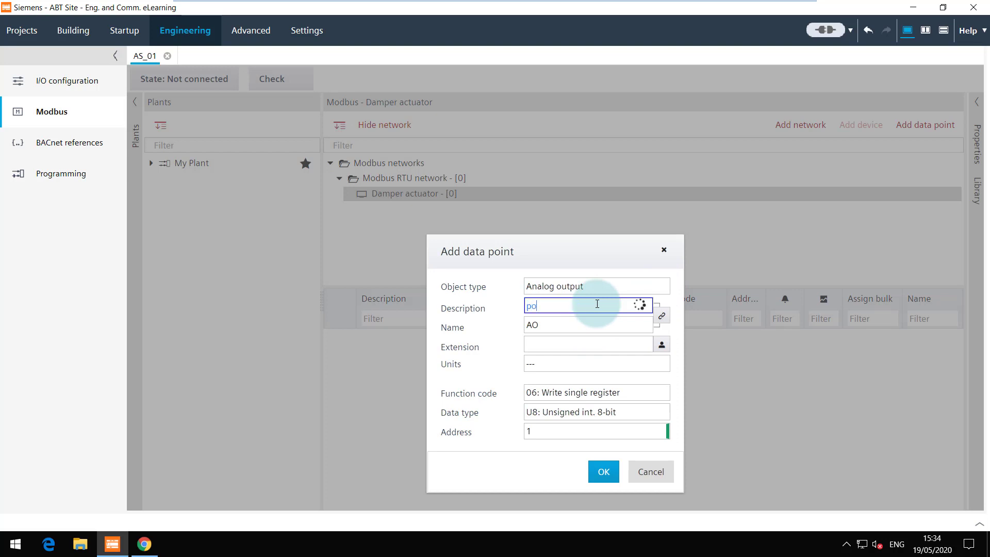
{"action": "type", "text": "sition"}
{"action": "left_click", "coordinate": [588, 325]}
{"action": "type", "text": "Pos"}
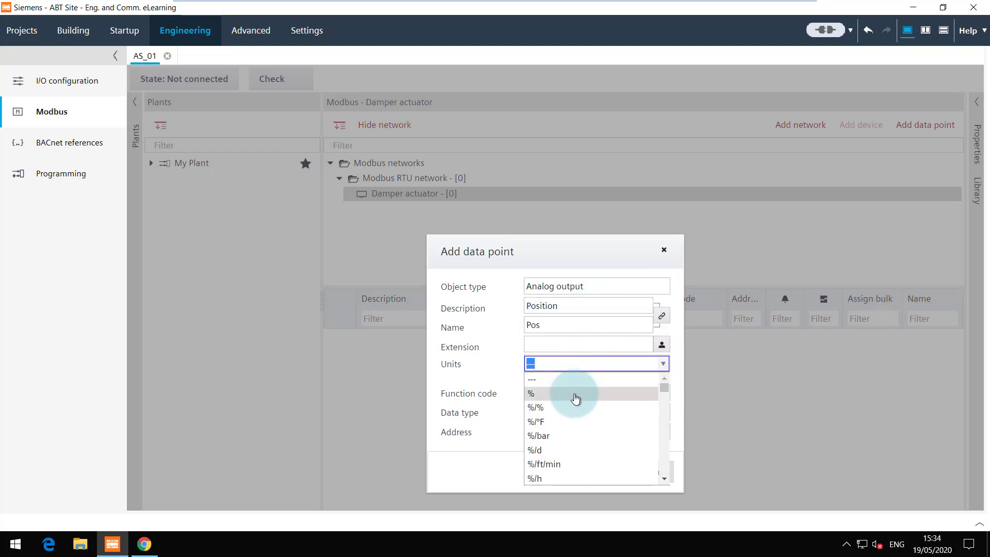
{"action": "left_click", "coordinate": [531, 393]}
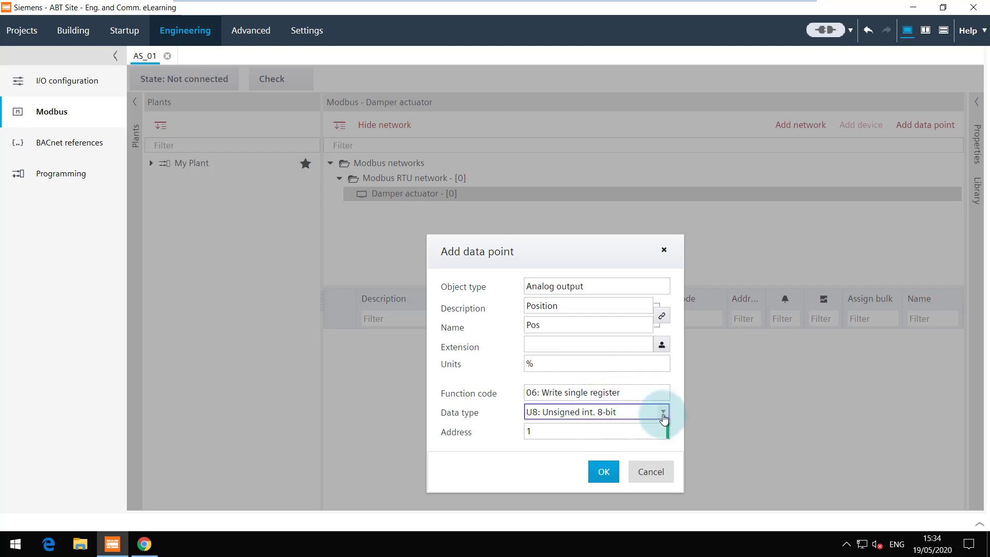
- Give Position data type U16-B unsigned 16-bit big endian at register address 1 and add it
{"action": "left_click", "coordinate": [663, 412]}
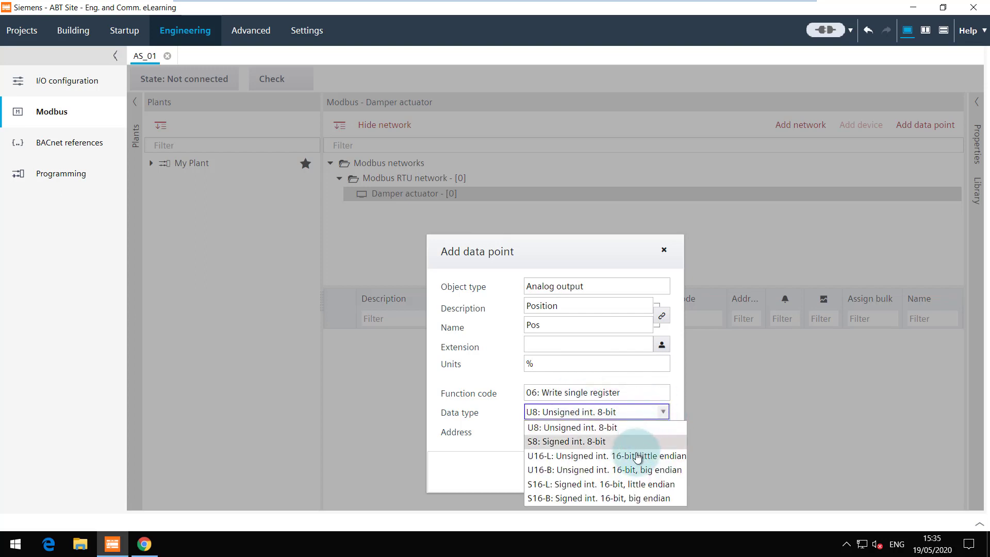
{"action": "left_click", "coordinate": [602, 469]}
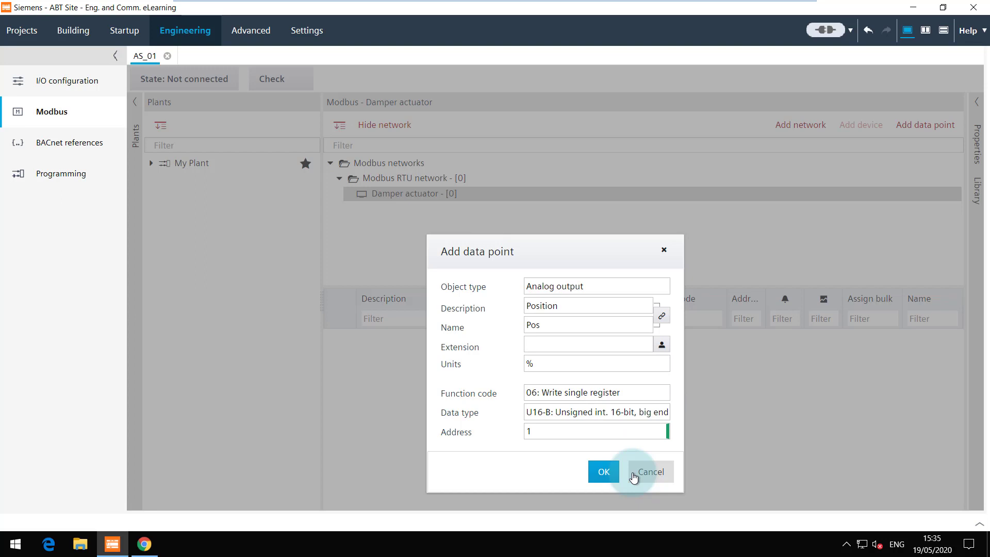
{"action": "left_click", "coordinate": [594, 431]}
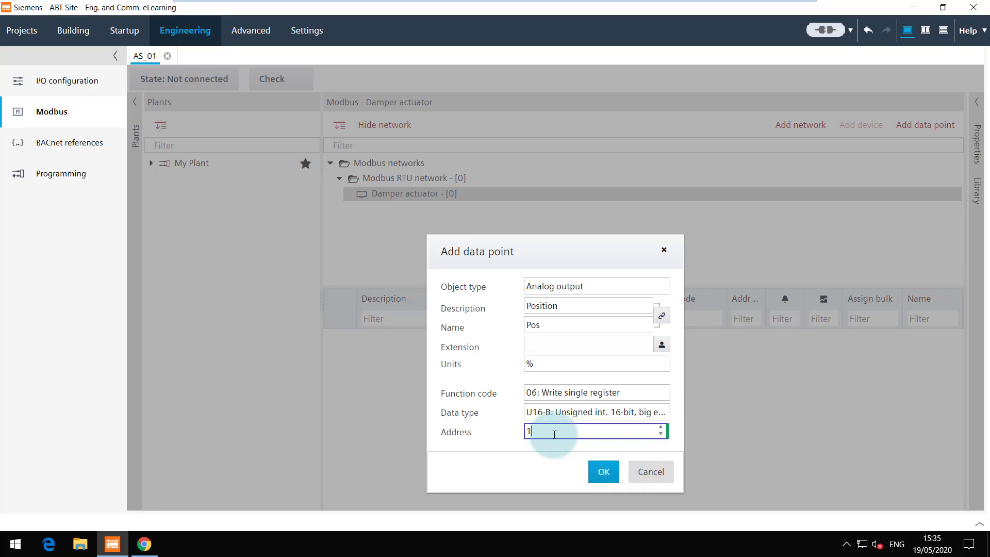
{"action": "left_click", "coordinate": [602, 472]}
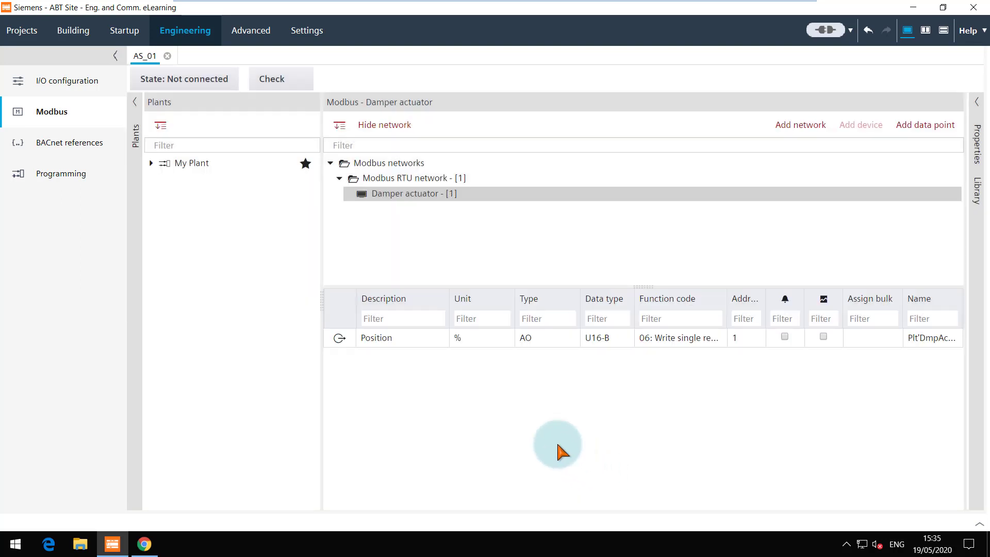
{"action": "mouse_move", "coordinate": [447, 298]}
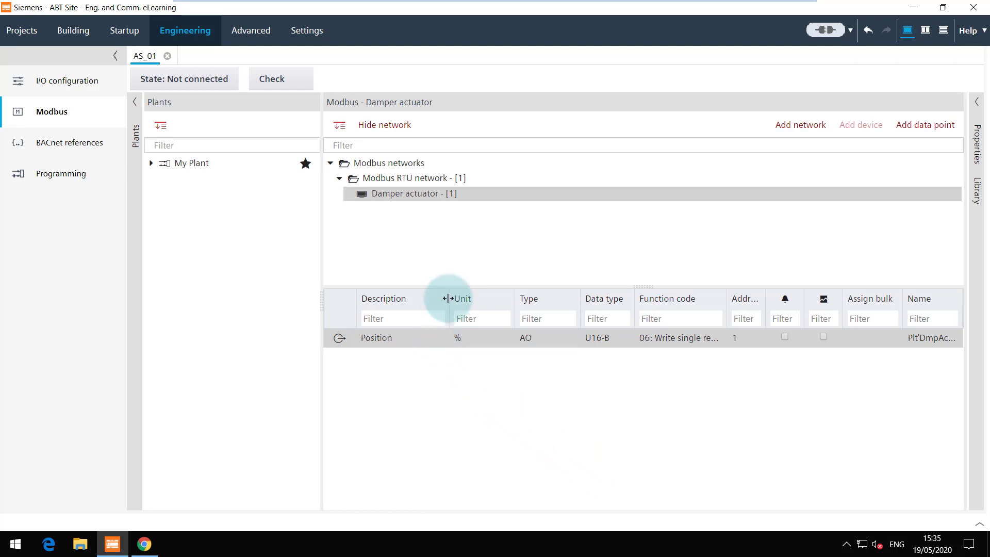
{"action": "mouse_move", "coordinate": [451, 206]}
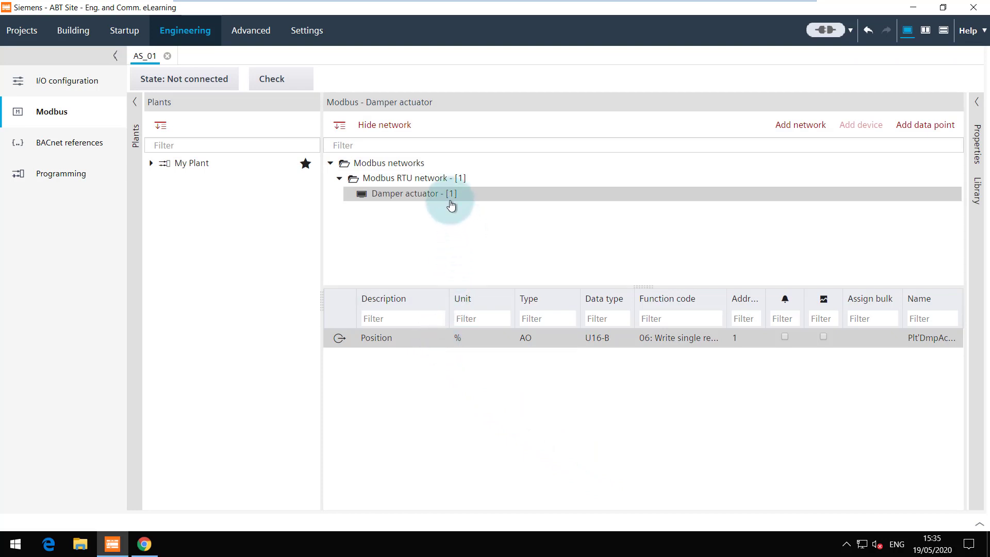
{"action": "mouse_move", "coordinate": [695, 188]}
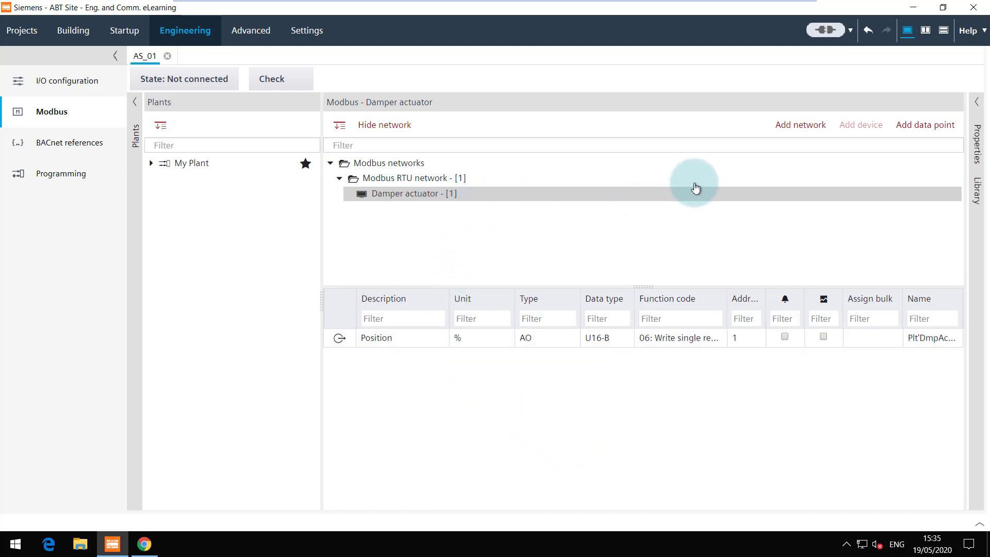
- Start a second data point Feedback as an analog input on the actuator
{"action": "left_click", "coordinate": [925, 124]}
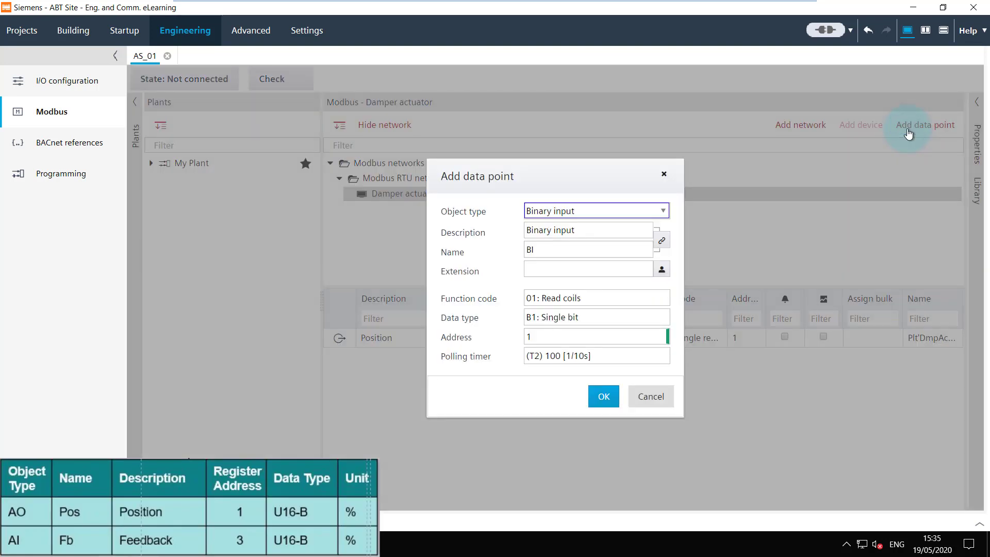
{"action": "left_click", "coordinate": [663, 210]}
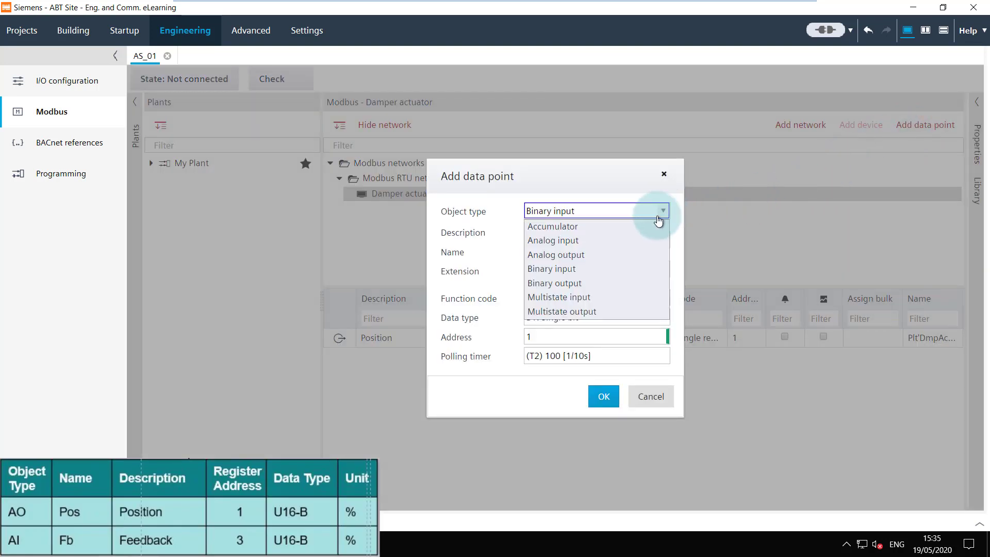
{"action": "left_click", "coordinate": [552, 240]}
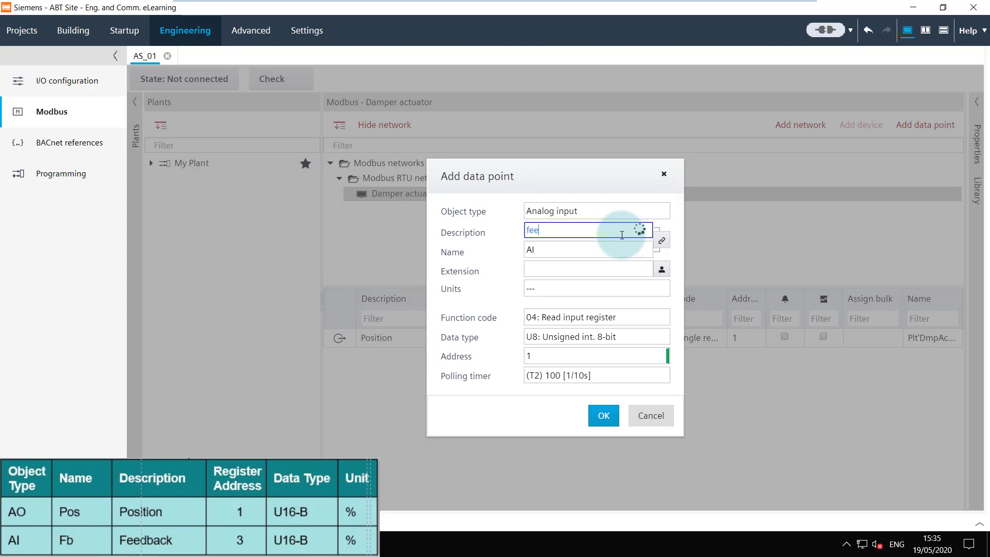
{"action": "type", "text": "Feedback"}
{"action": "left_click", "coordinate": [589, 250]}
{"action": "type", "text": "Fb"}
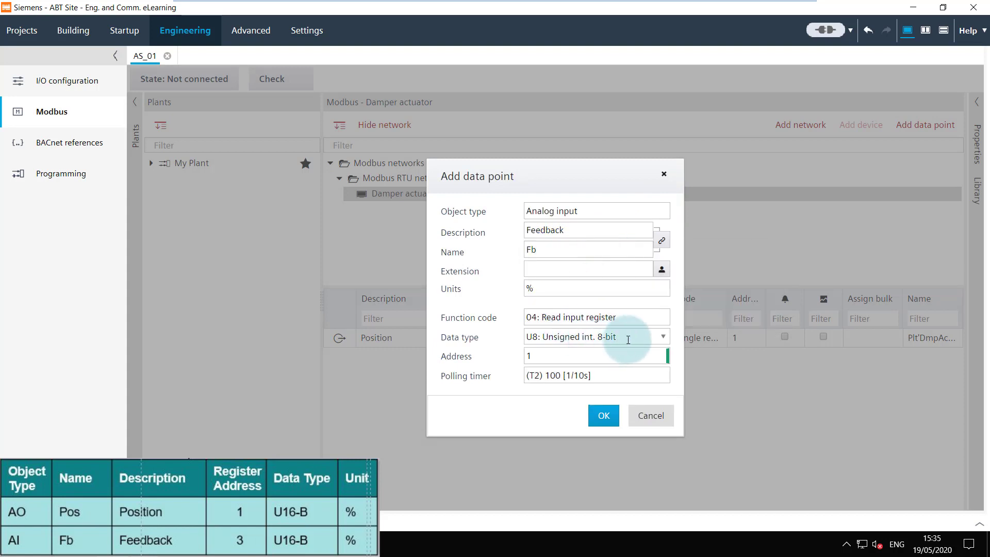
- Give Feedback data type U16-B, register address 3 and the default polling timer, and add it
{"action": "left_click", "coordinate": [662, 337]}
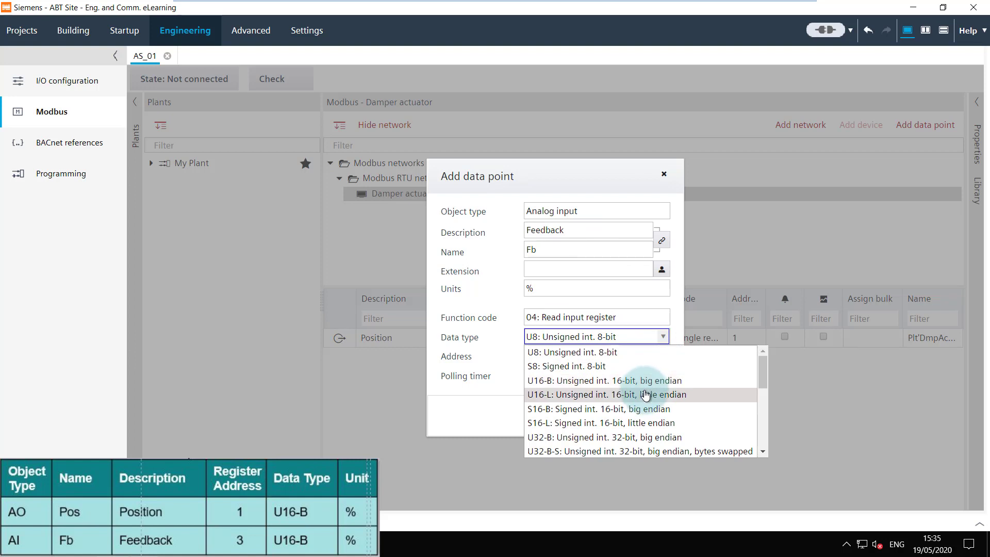
{"action": "left_click", "coordinate": [604, 380]}
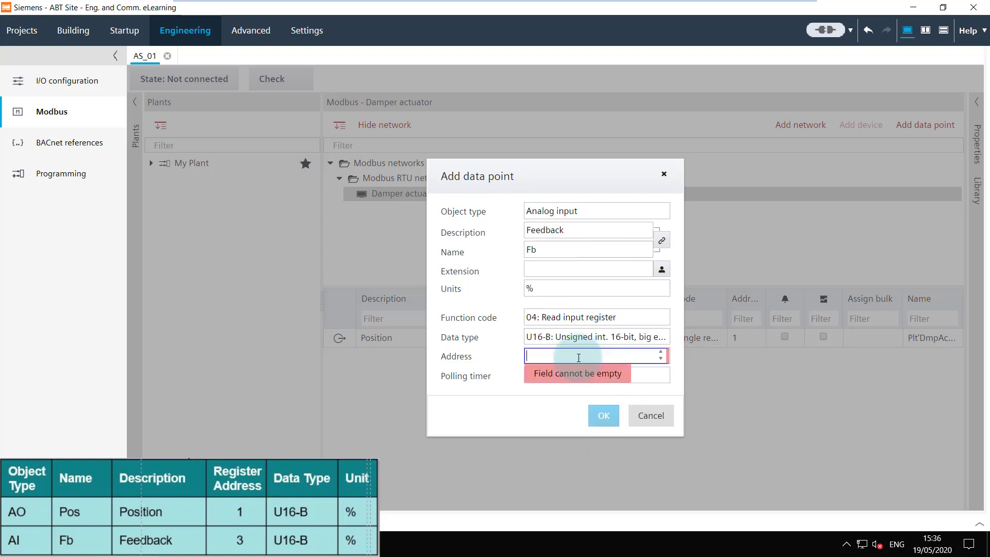
{"action": "type", "text": "3"}
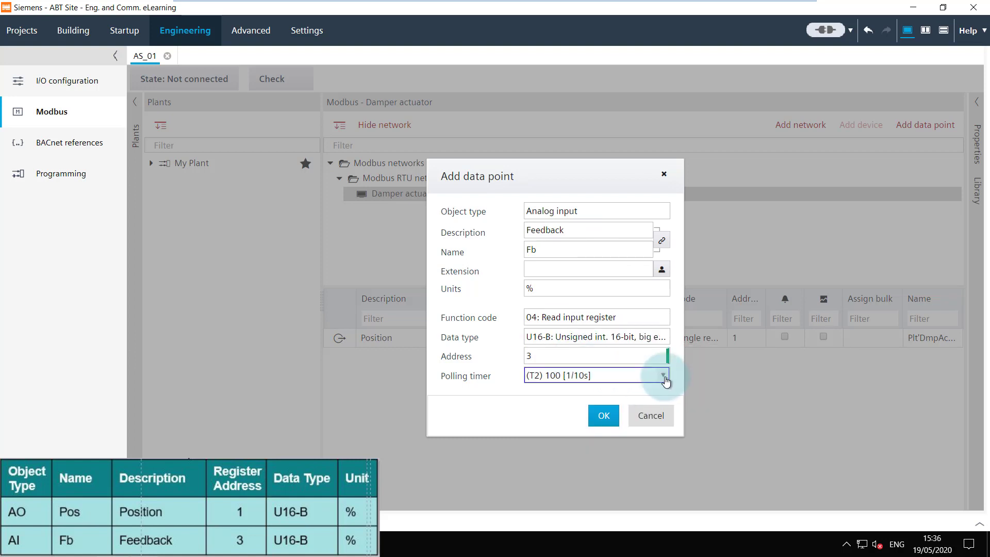
{"action": "left_click", "coordinate": [665, 374]}
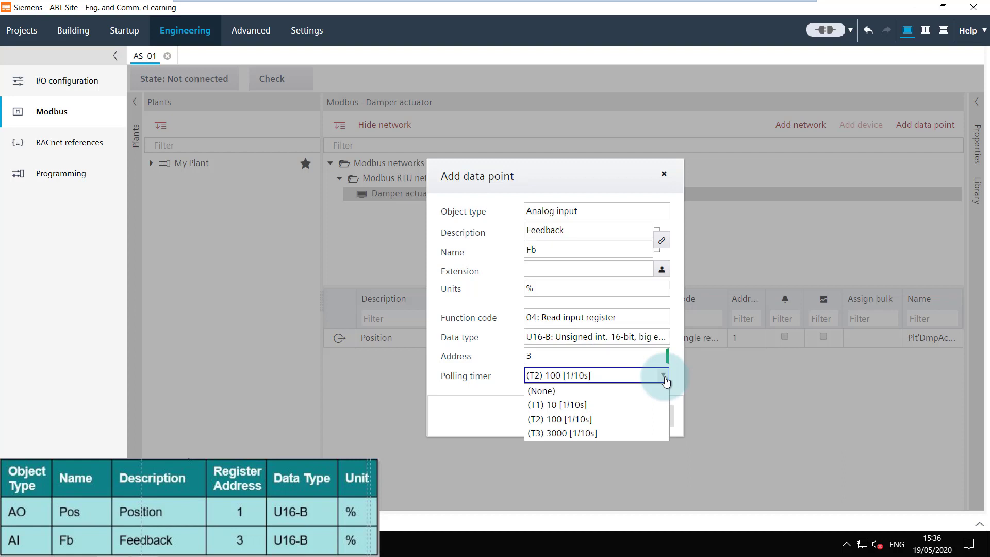
{"action": "left_click", "coordinate": [558, 418]}
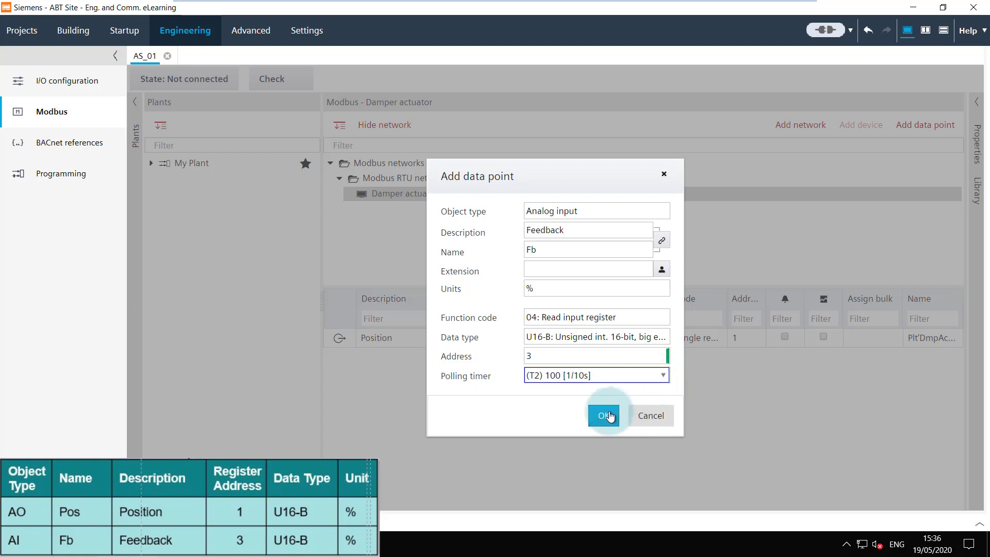
{"action": "left_click", "coordinate": [604, 416]}
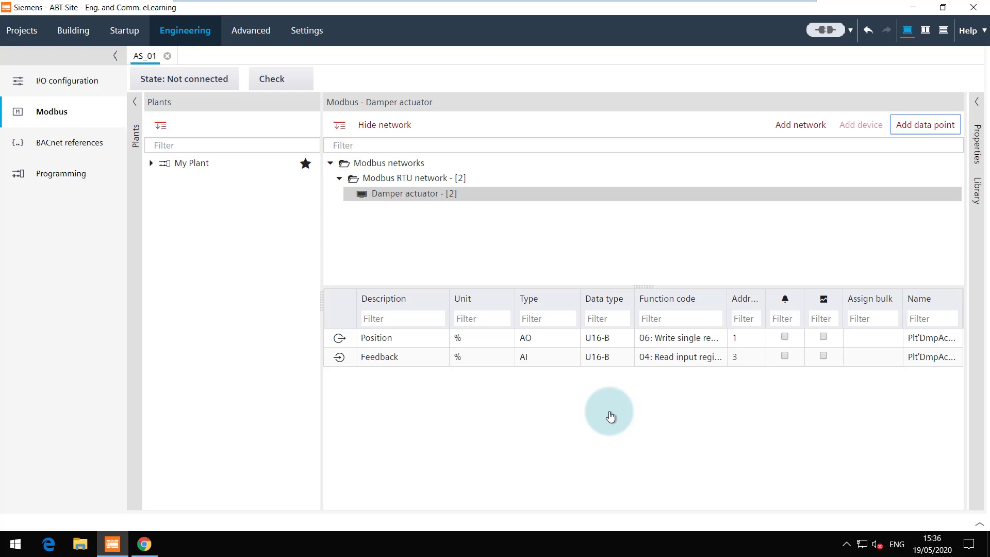
{"action": "mouse_move", "coordinate": [429, 365]}
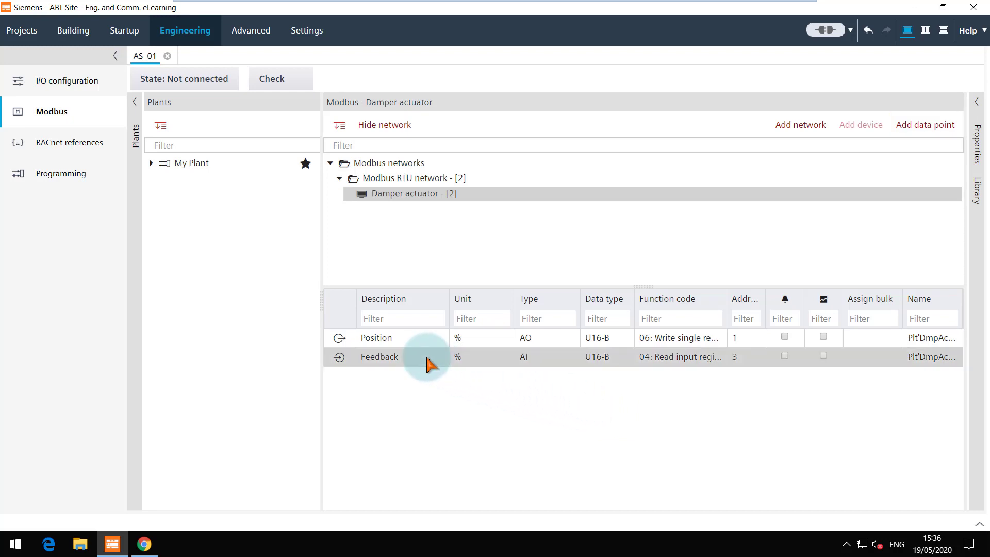
{"action": "mouse_move", "coordinate": [976, 154]}
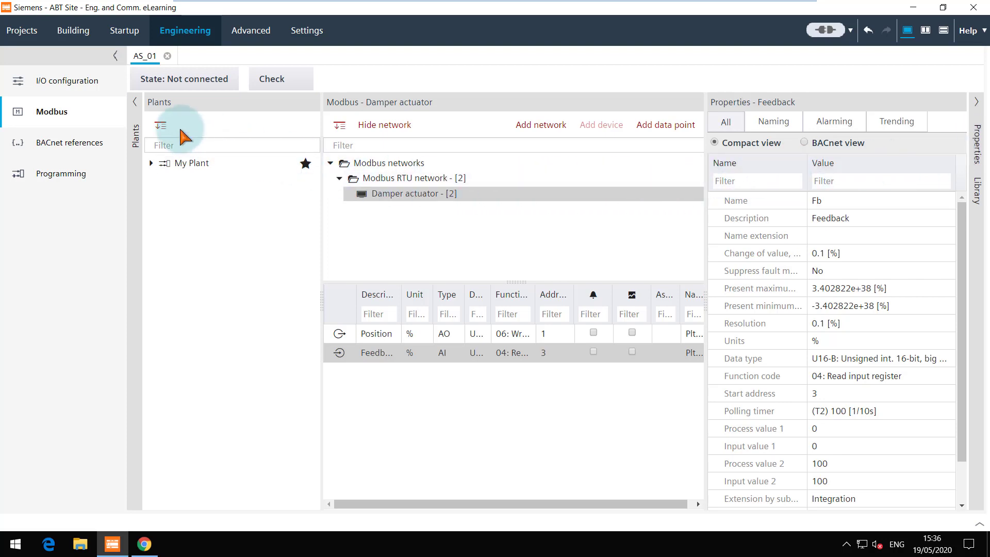
- Collapse the side panes and show the Position data point's properties down to Output value 2
{"action": "left_click", "coordinate": [98, 56]}
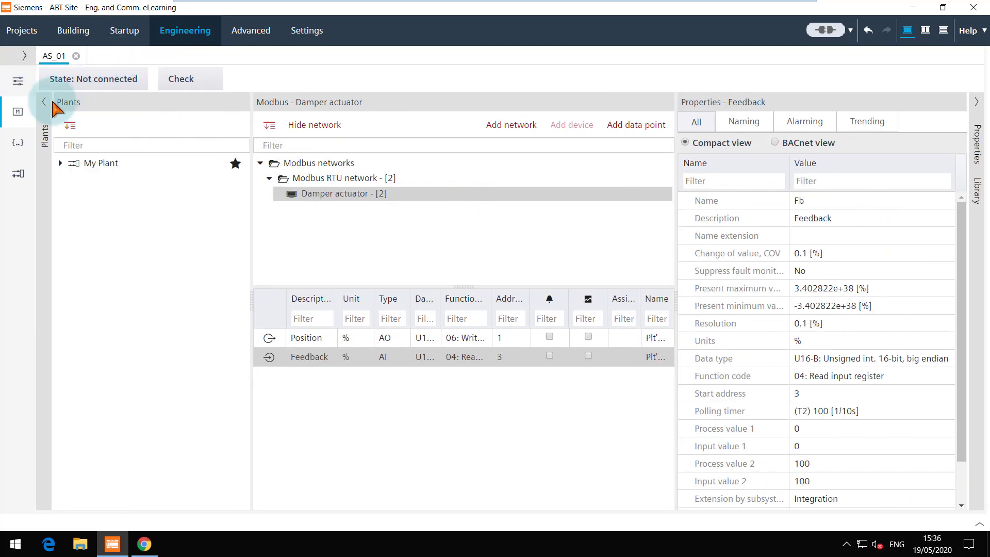
{"action": "left_click", "coordinate": [42, 102]}
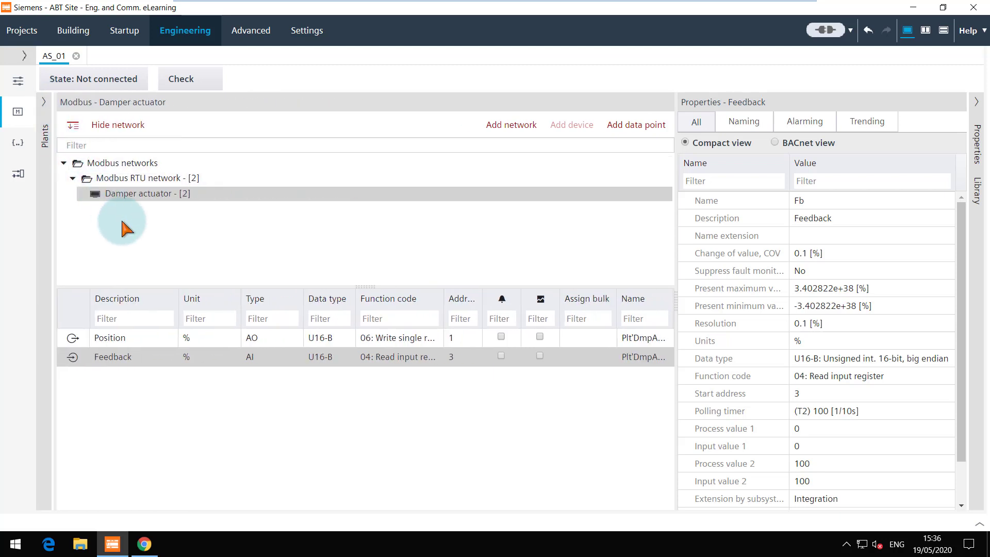
{"action": "left_click", "coordinate": [110, 338]}
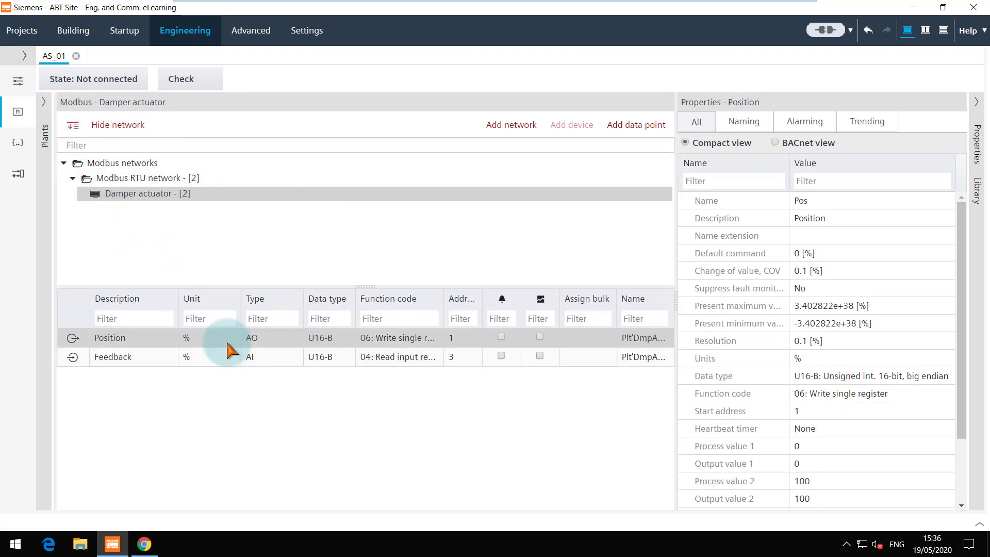
{"action": "mouse_move", "coordinate": [896, 319]}
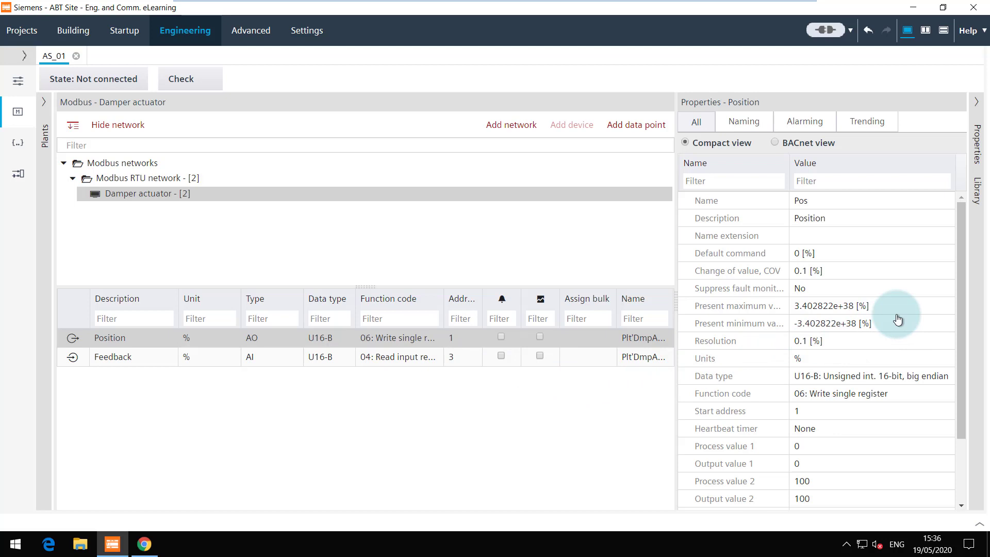
{"action": "scroll", "scroll_direction": "down", "scroll_amount": 3}
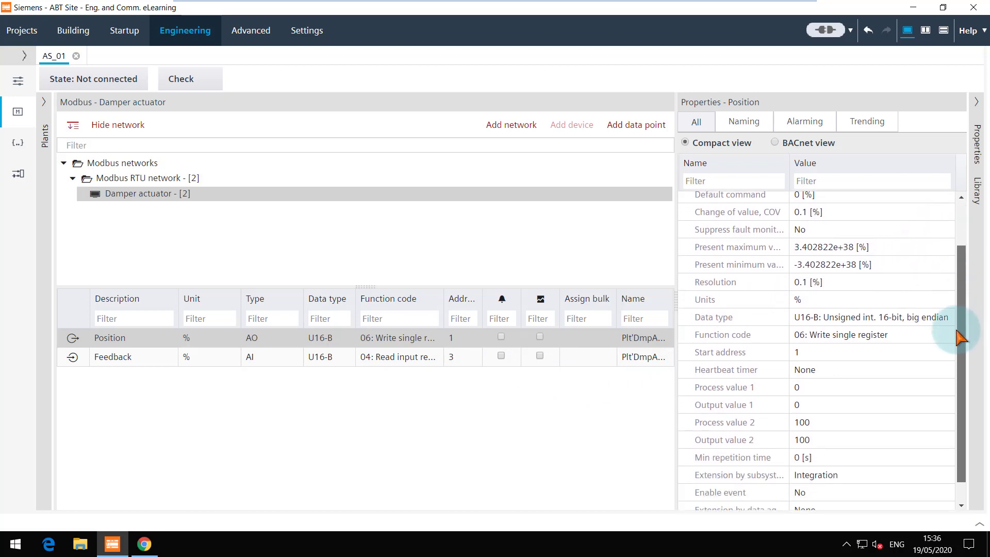
{"action": "scroll", "scroll_direction": "down", "scroll_amount": 3}
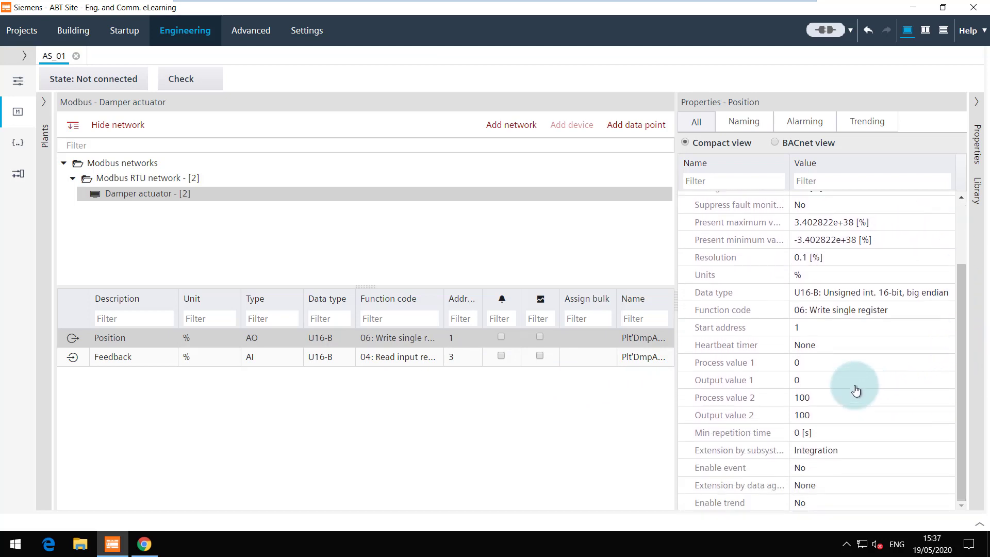
- Begin editing the Position output scaling values to set output value 2 to 10000
{"action": "left_click", "coordinate": [858, 362]}
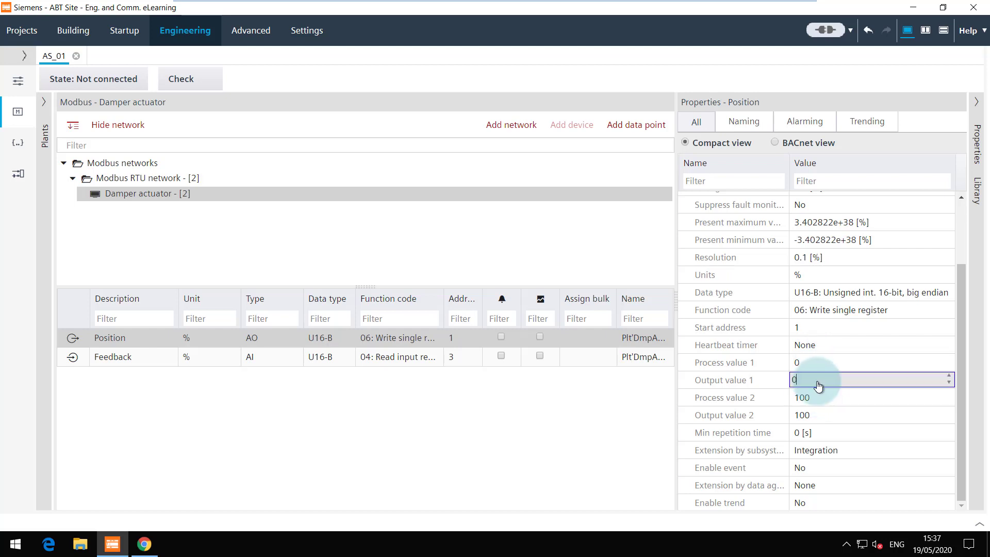
{"action": "mouse_move", "coordinate": [821, 421]}
{"action": "type", "text": "00"}
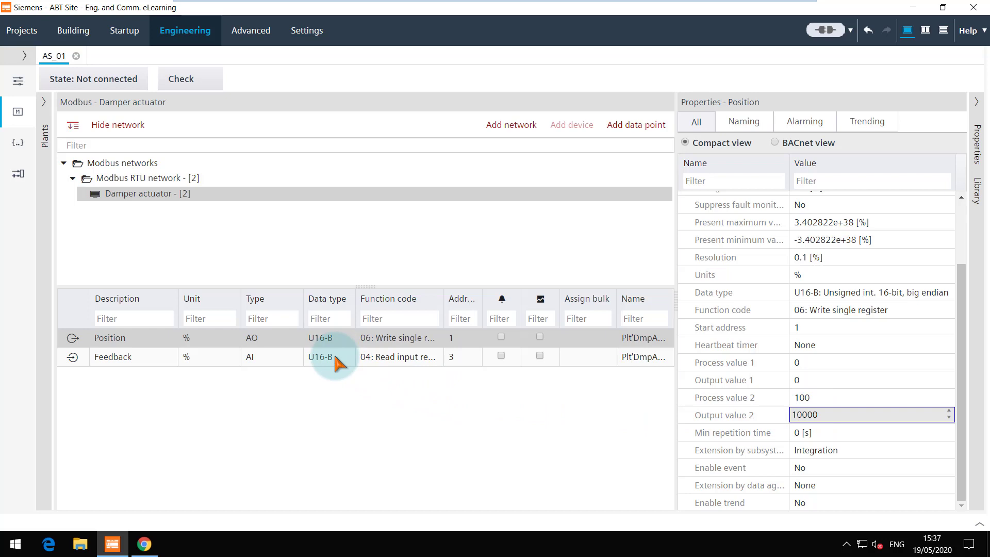
- Select the Feedback data point and enter 10000 as its input value 2
{"action": "left_click", "coordinate": [113, 357]}
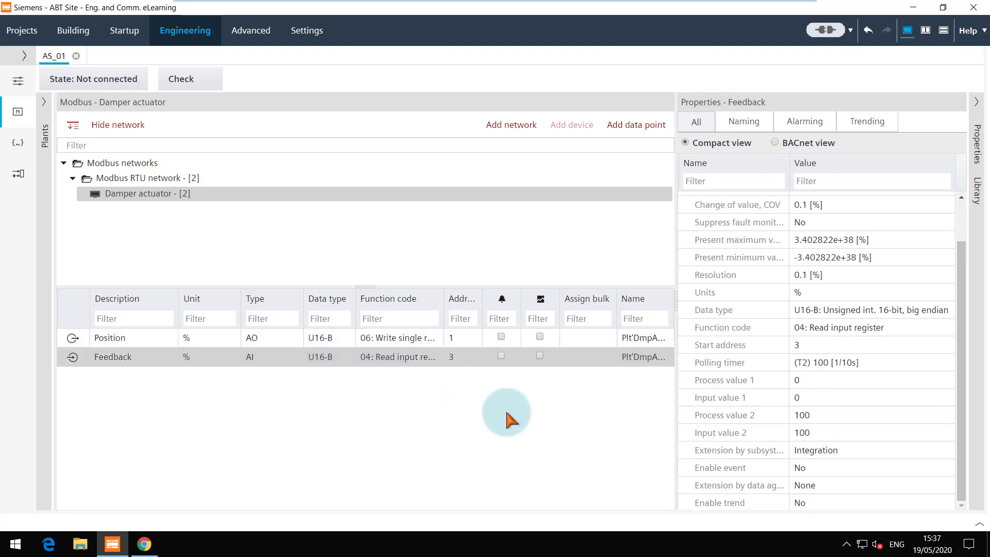
{"action": "mouse_move", "coordinate": [821, 445]}
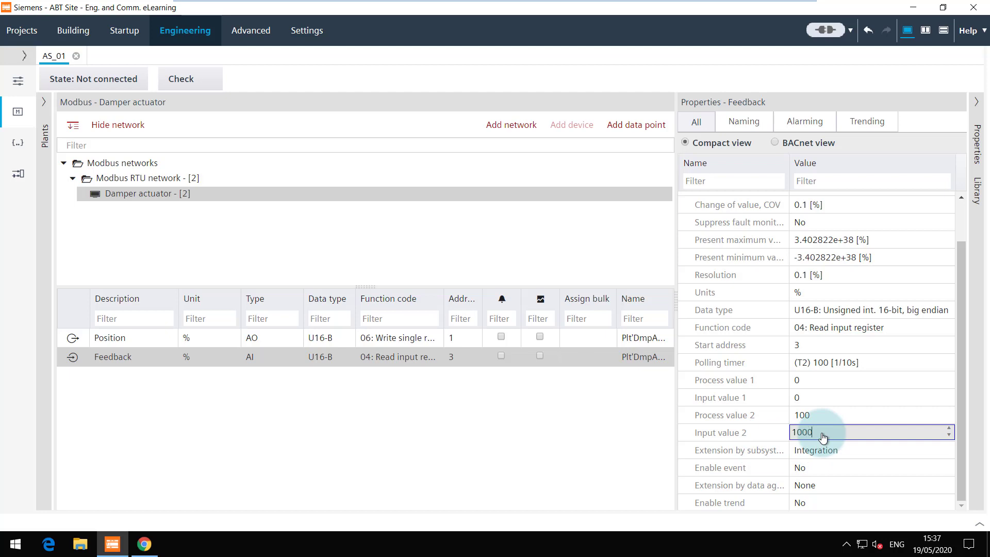
{"action": "type", "text": "0"}
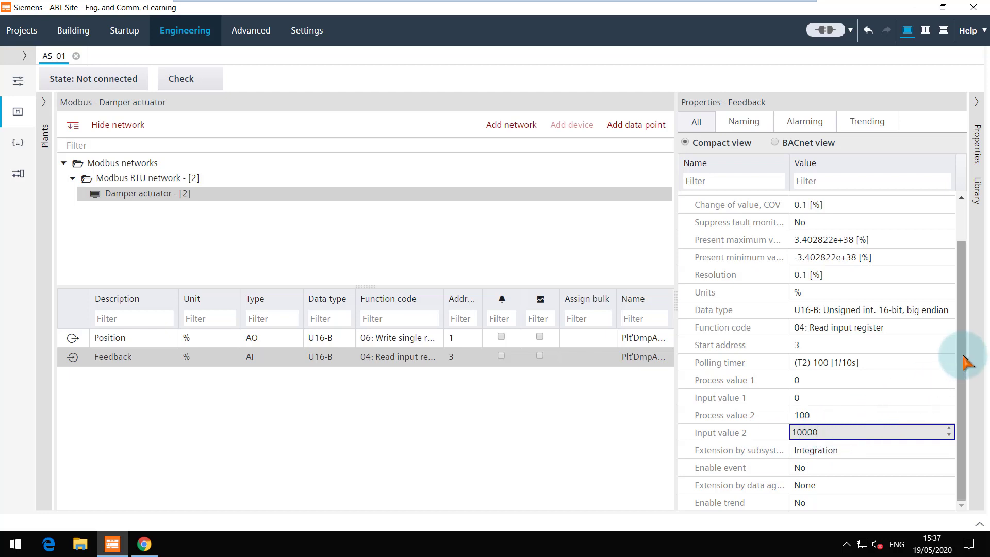
{"action": "scroll", "scroll_direction": "up", "scroll_amount": 3}
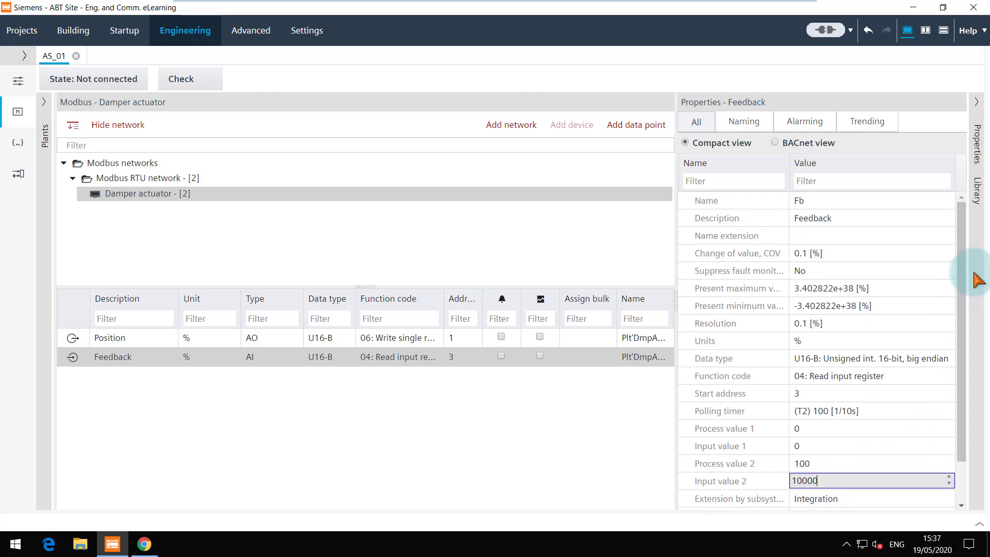